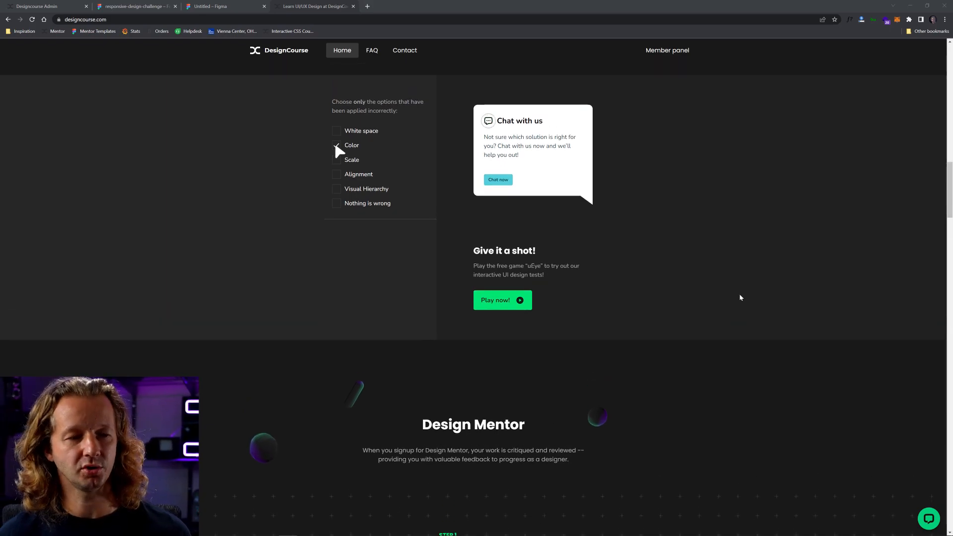
Scroll the designcourse.com homepage down past the uEye promo to the Design Mentor steps
scroll("down", 3)
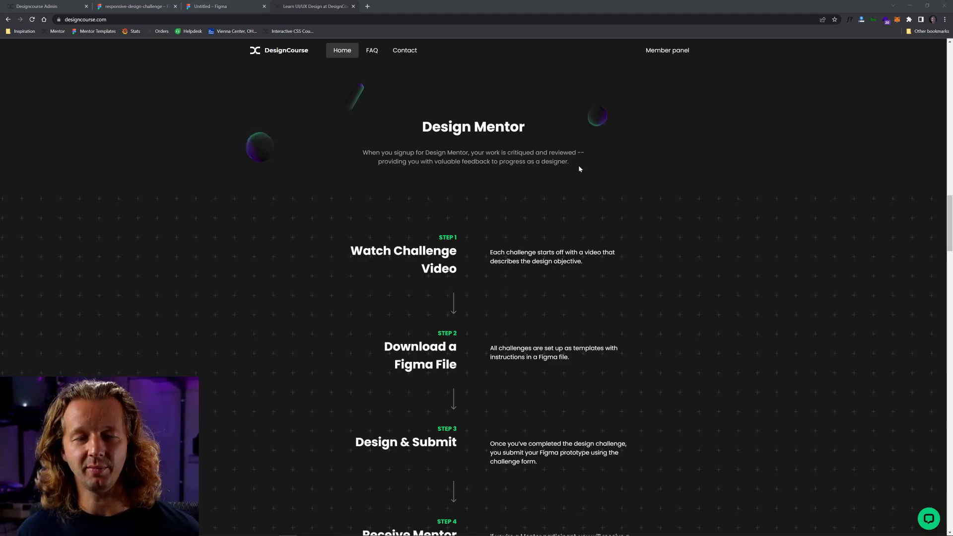
mouse_move(608, 198)
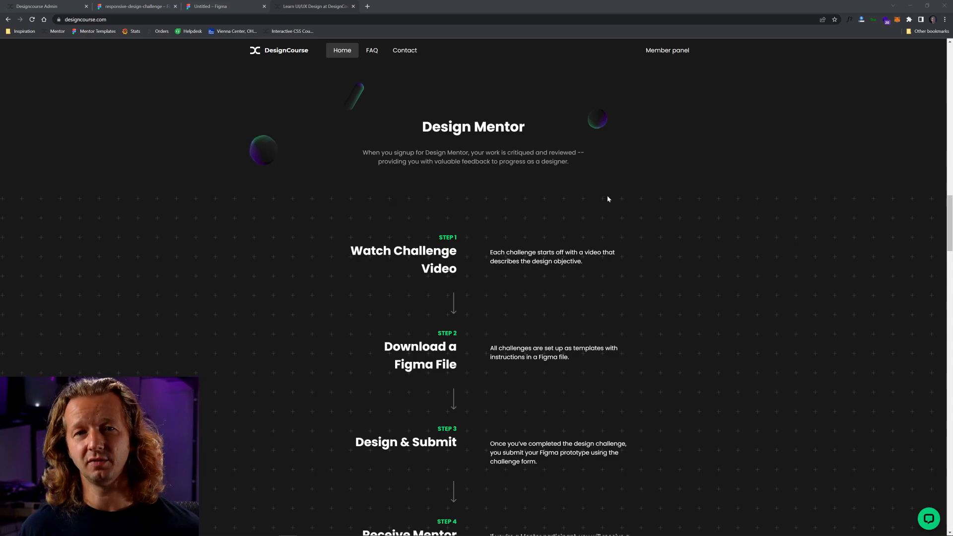
scroll("down", 3)
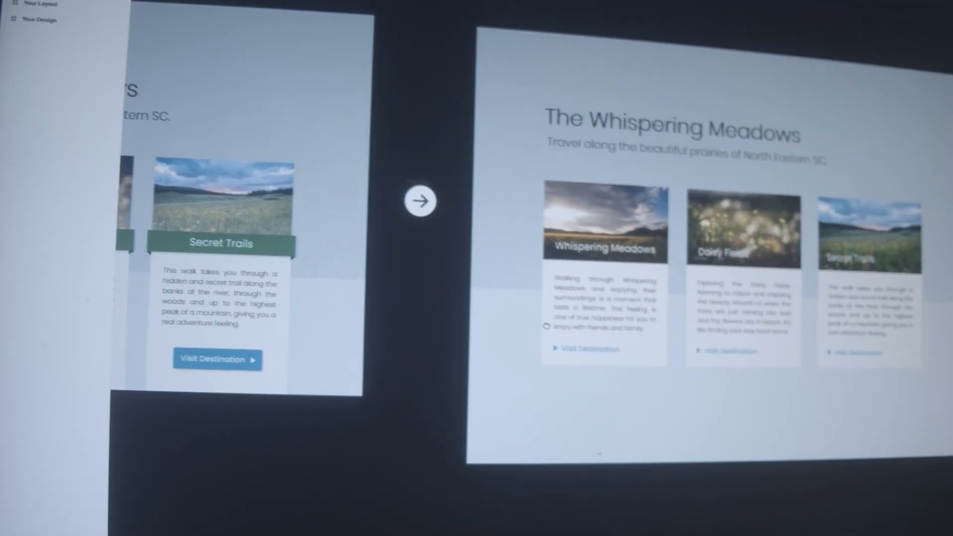
Switch to the admin Challenge submissions page listing entries awaiting review
left_click(423, 200)
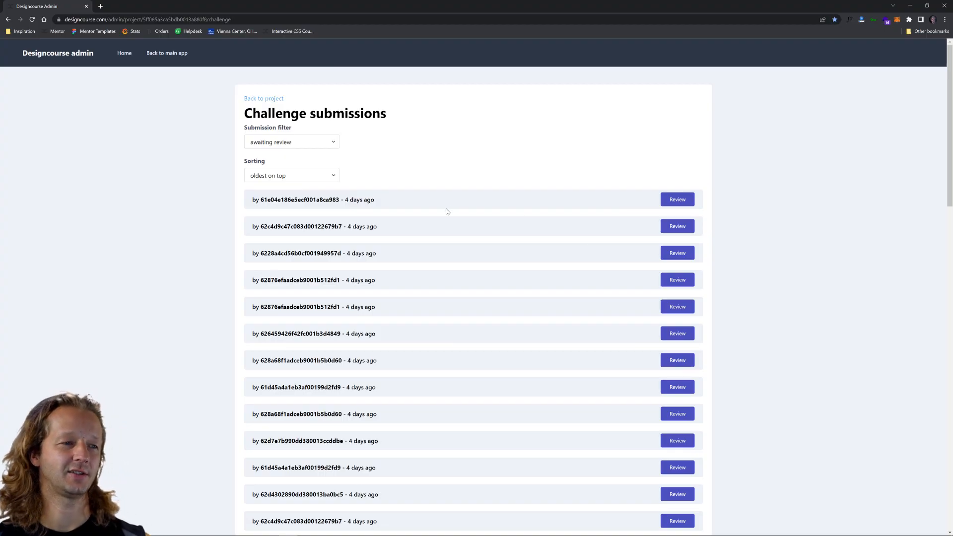
mouse_move(377, 204)
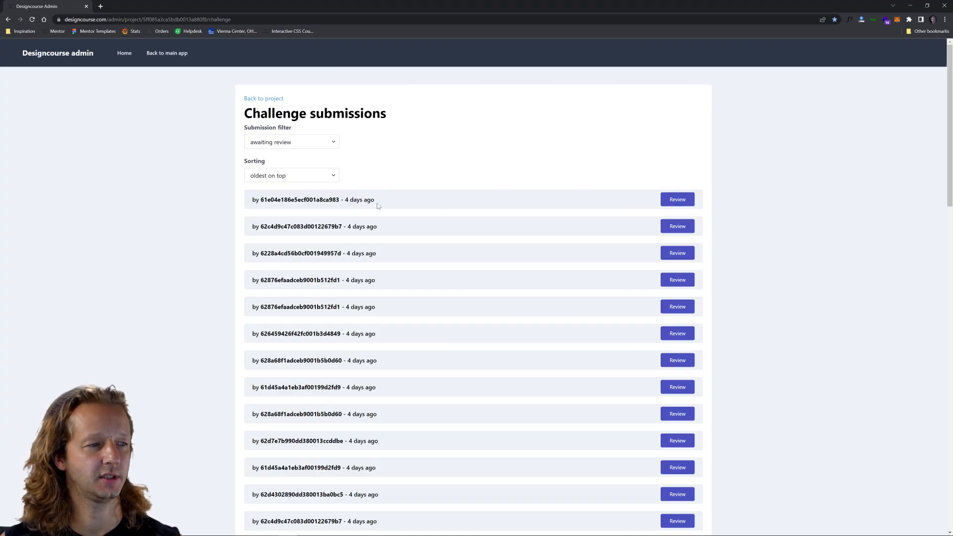
scroll("down", 3)
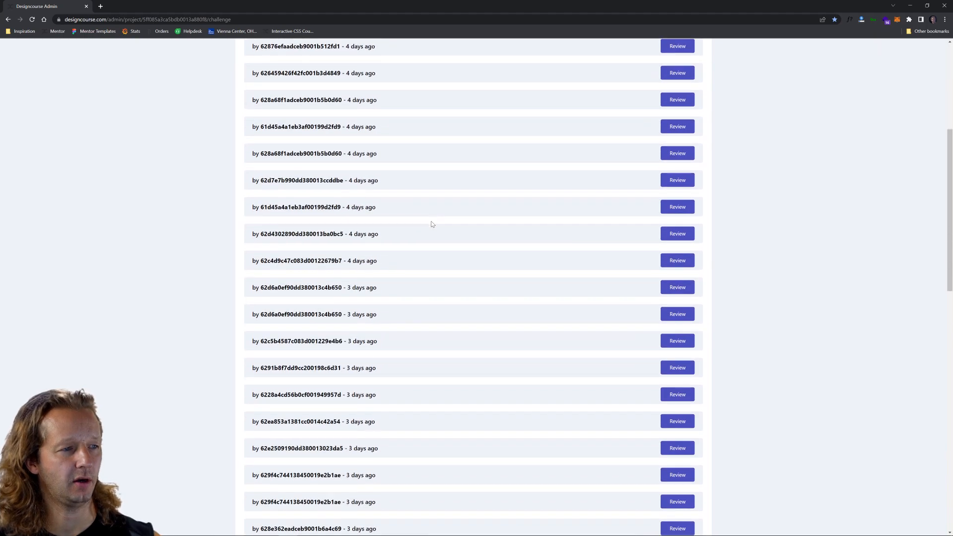
scroll("down", 3)
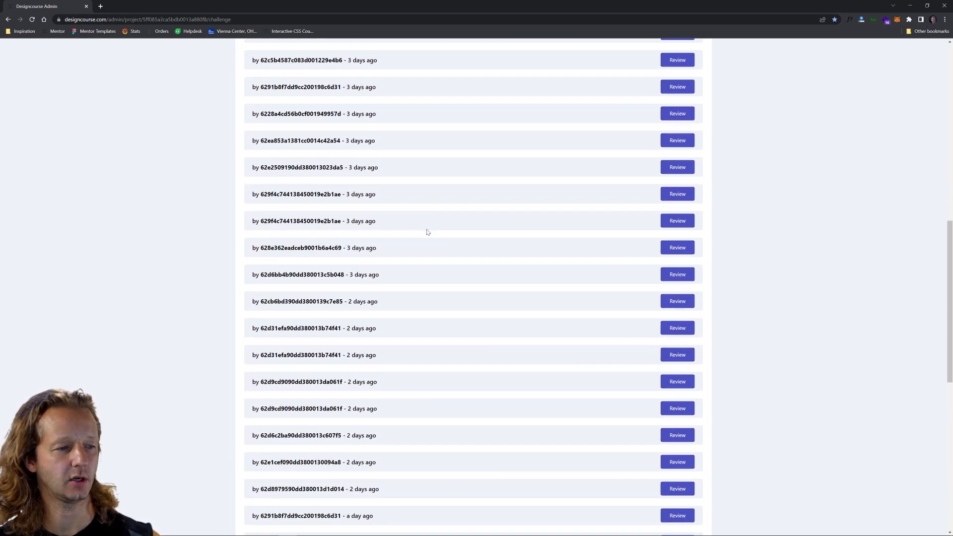
scroll("down", 3)
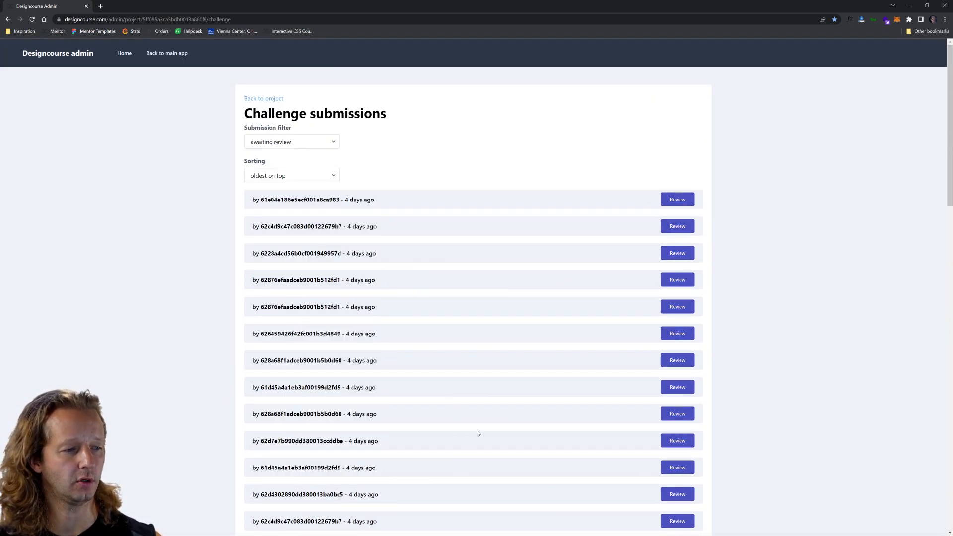
scroll("down", 3)
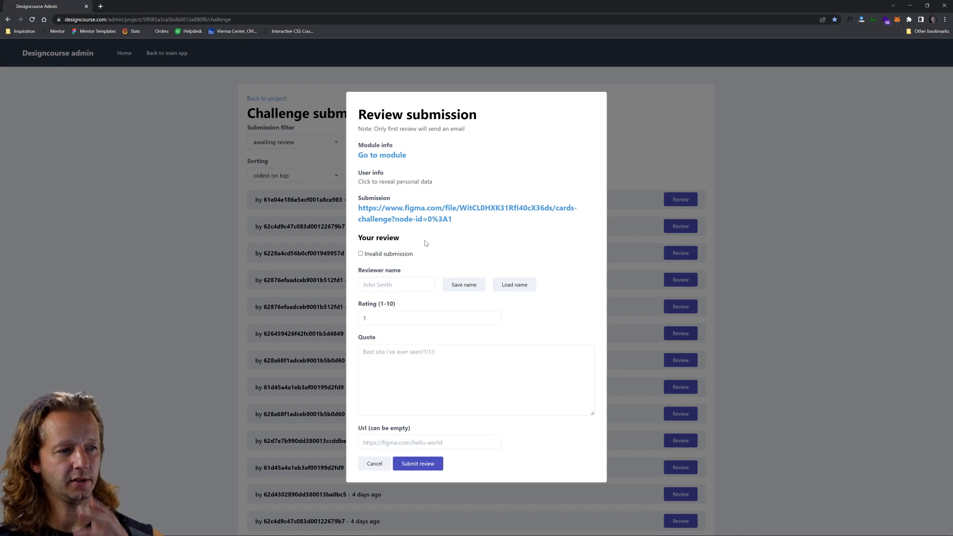
mouse_move(455, 215)
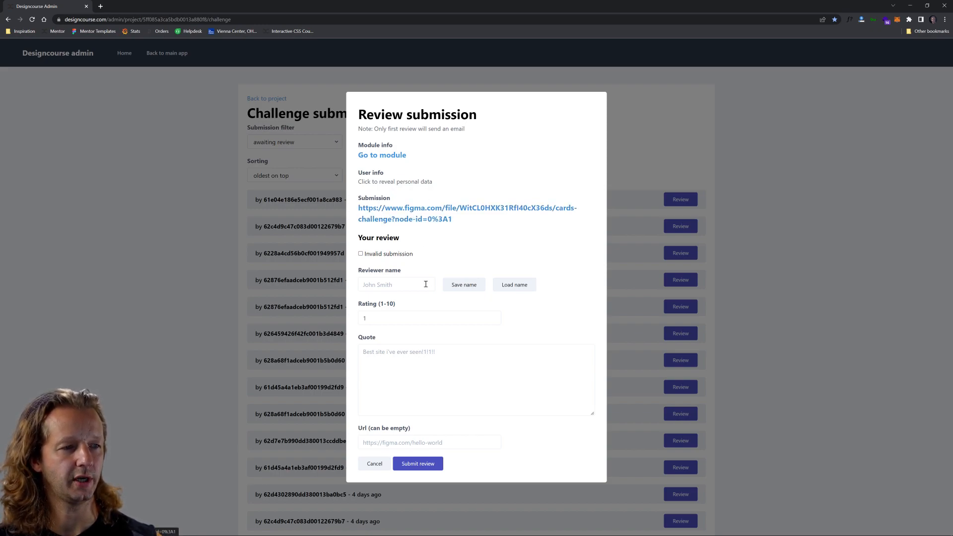
Enter 'Gary Simon' as reviewer name and open the submitted Whispering Meadows Figma design
type("Gary Simon")
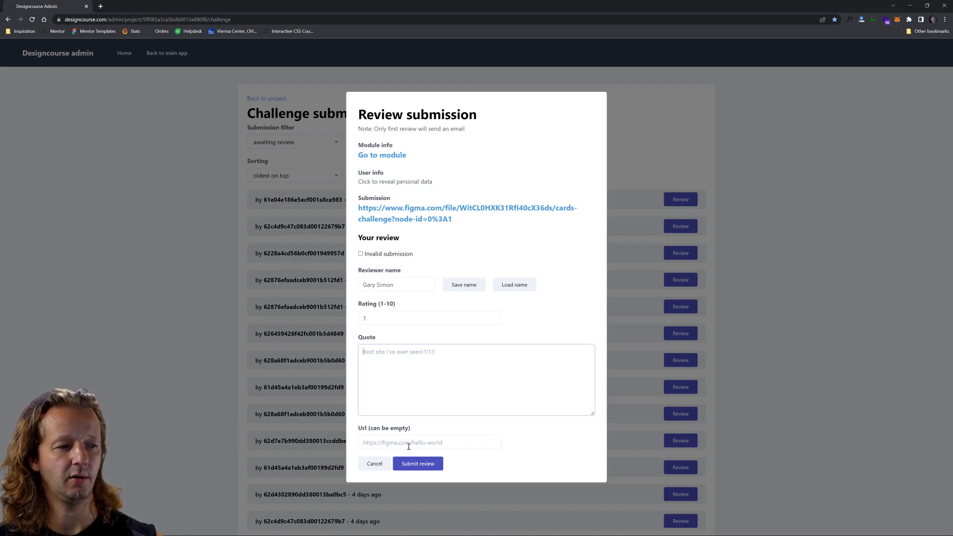
left_click(429, 442)
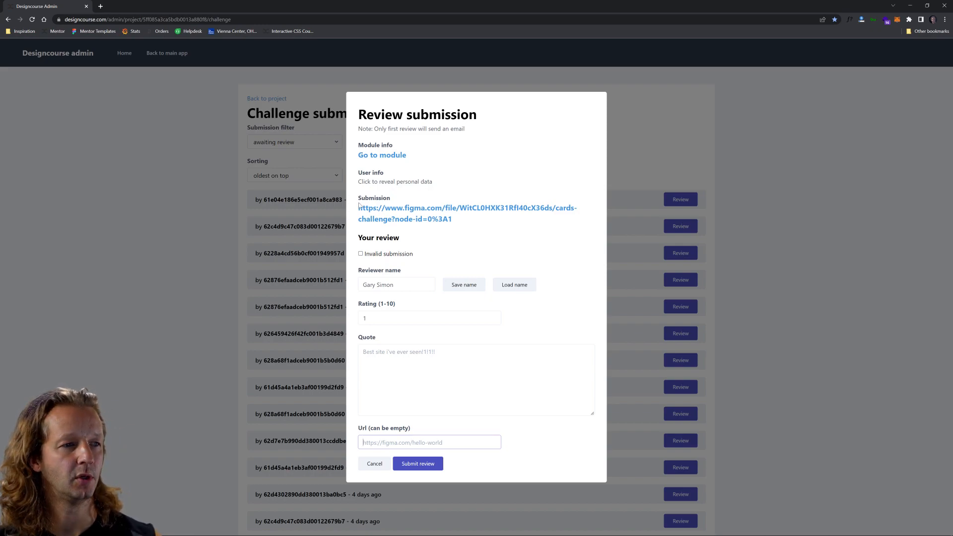
left_click(467, 207)
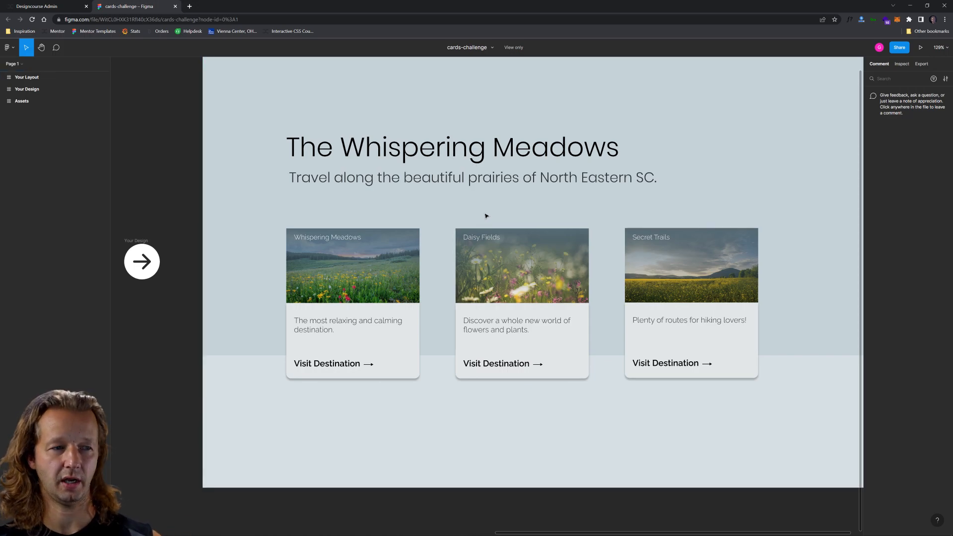
mouse_move(387, 215)
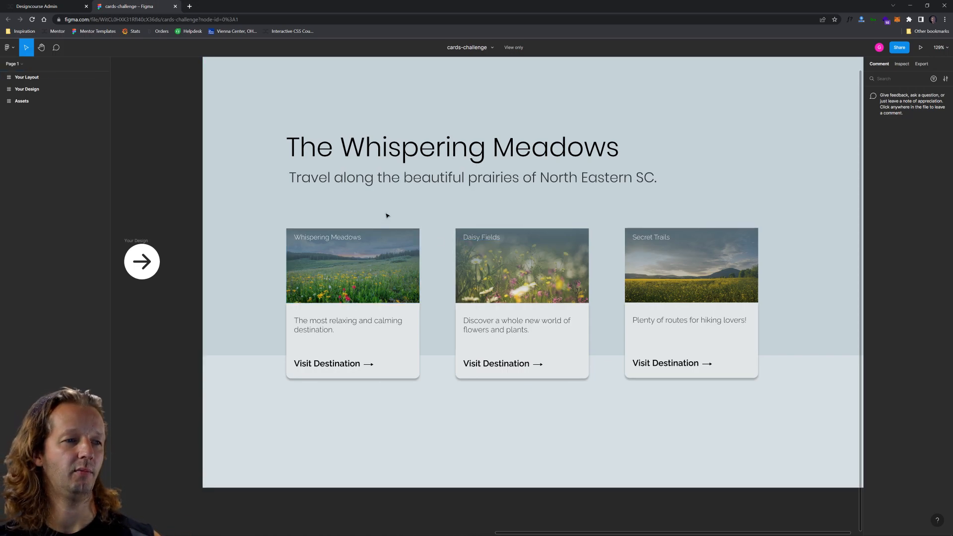
mouse_move(389, 210)
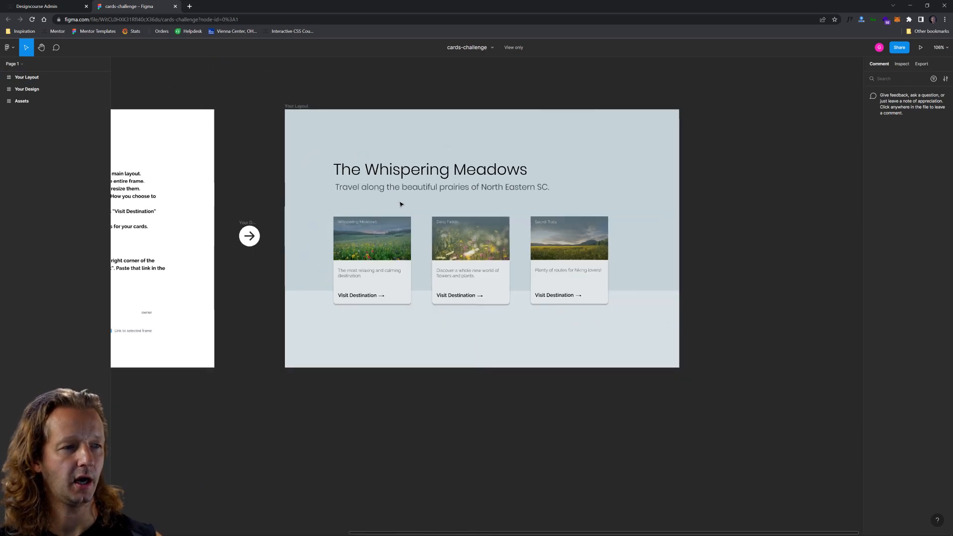
Select the submitted Your Layout frame so it can be copied
left_click(27, 77)
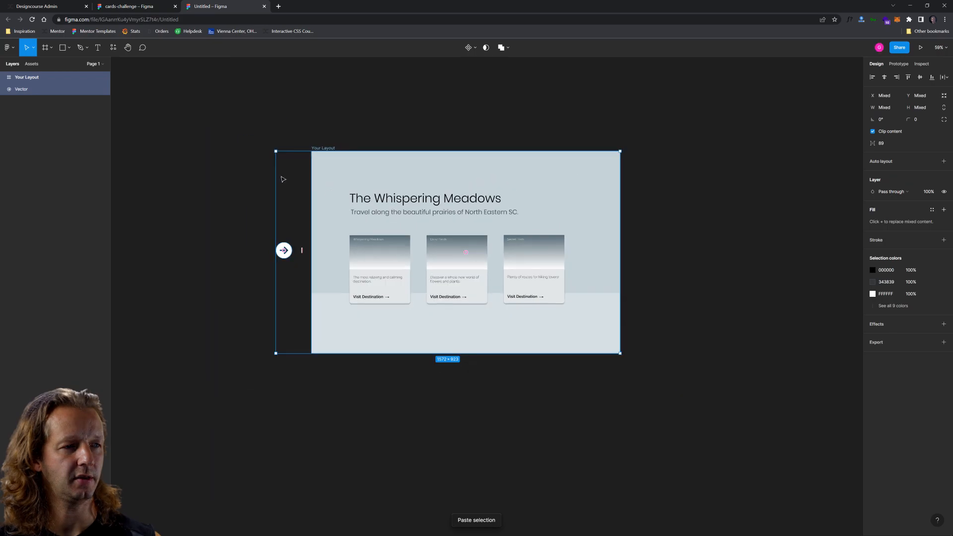
Deselect the pasted layout and select the Whispering Meadows card title
left_click(679, 199)
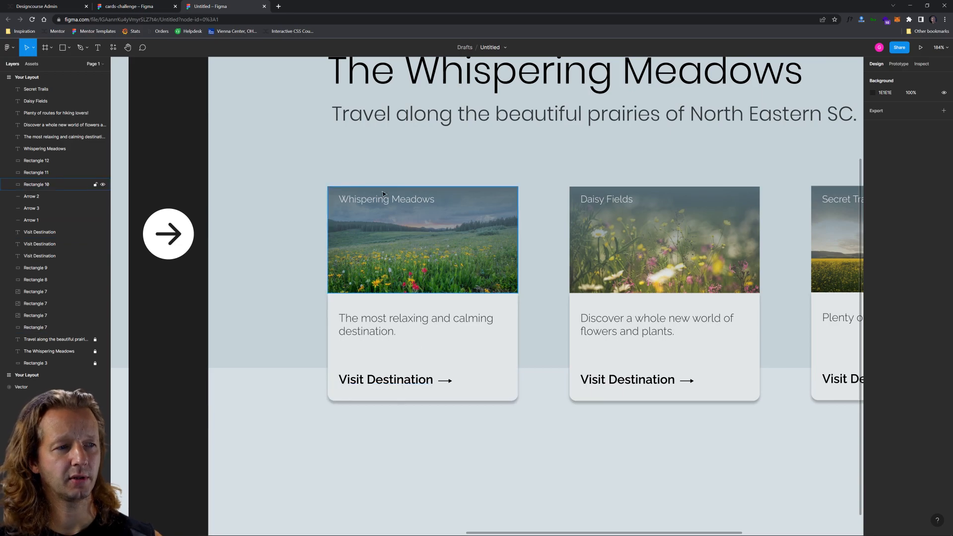
left_click(386, 199)
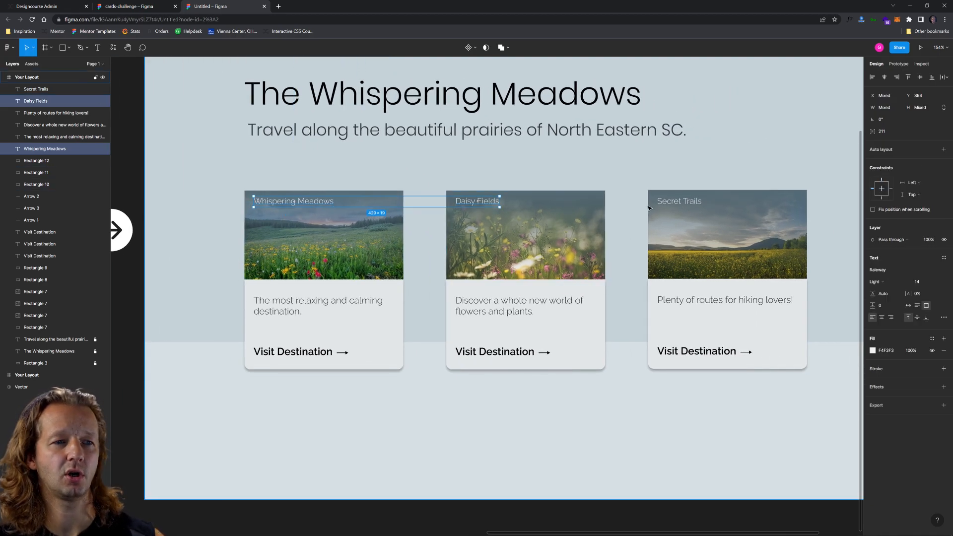
Set the three card titles to size 22 and Bold weight
left_click(678, 200)
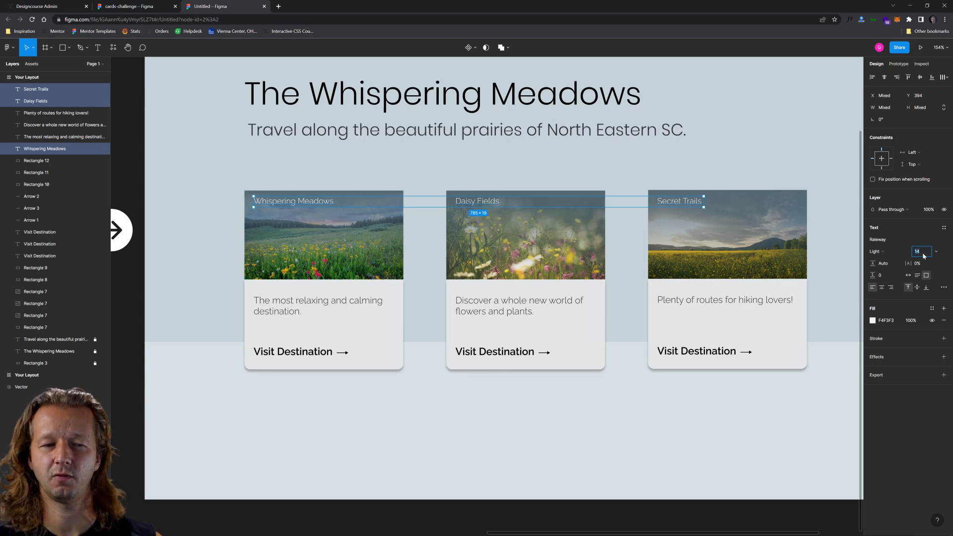
type("22")
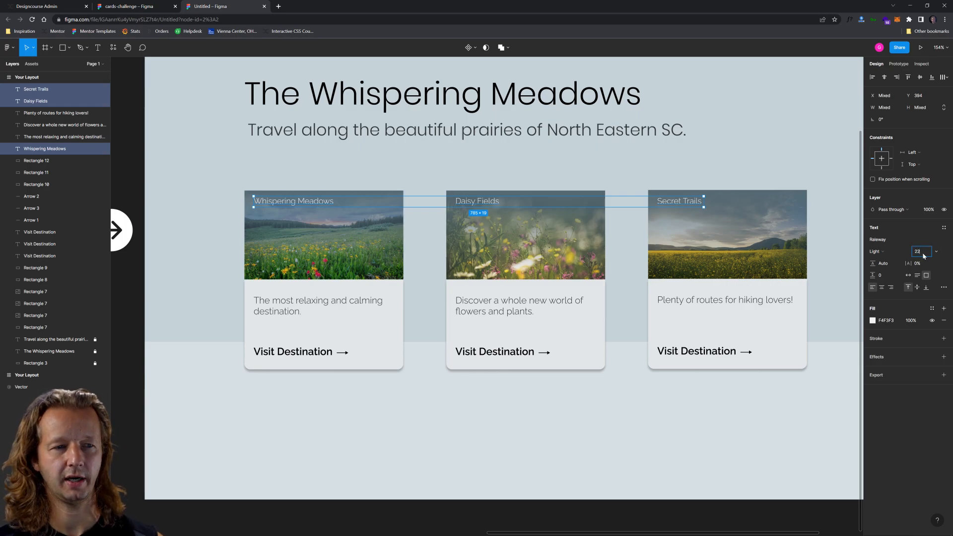
left_click(877, 251)
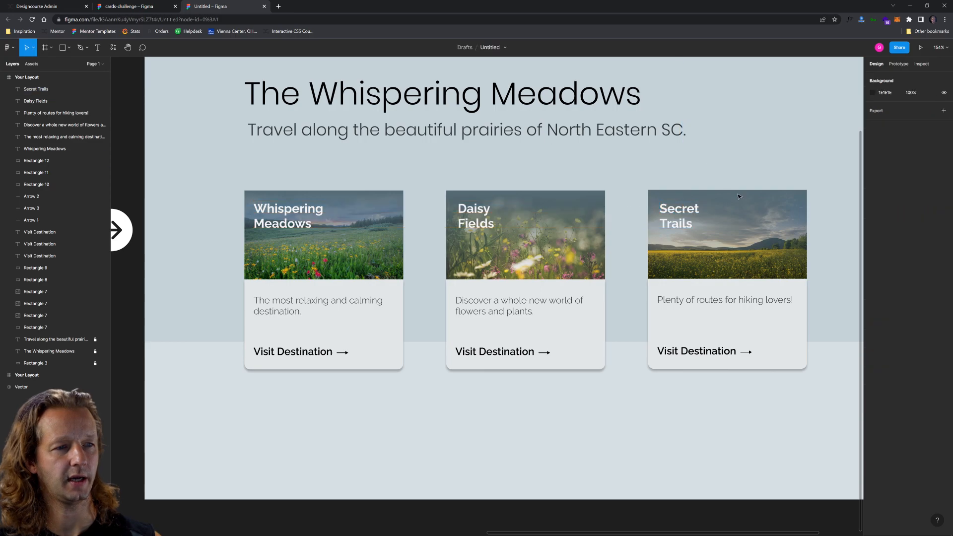
Turn the card images' linear fill black and deepen the dark overlay
left_click(324, 236)
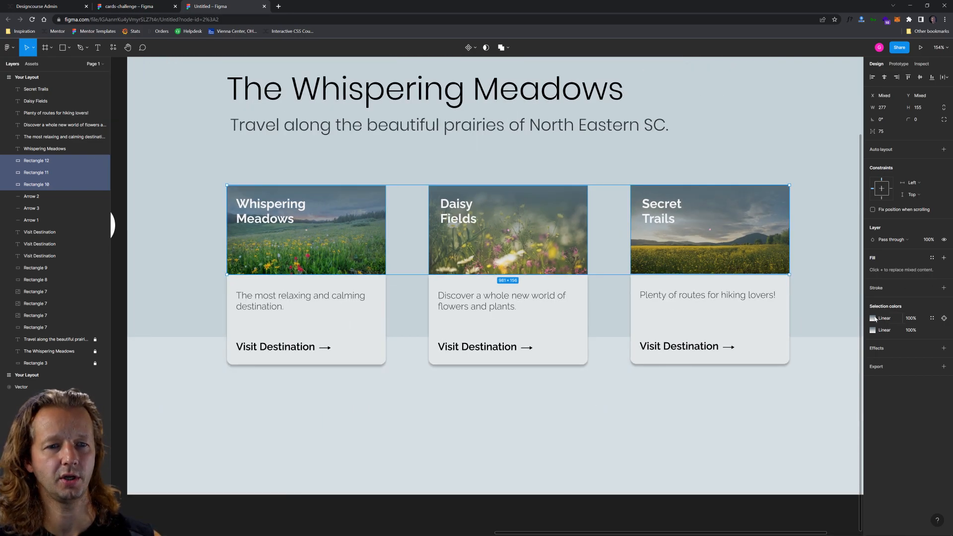
left_click(872, 317)
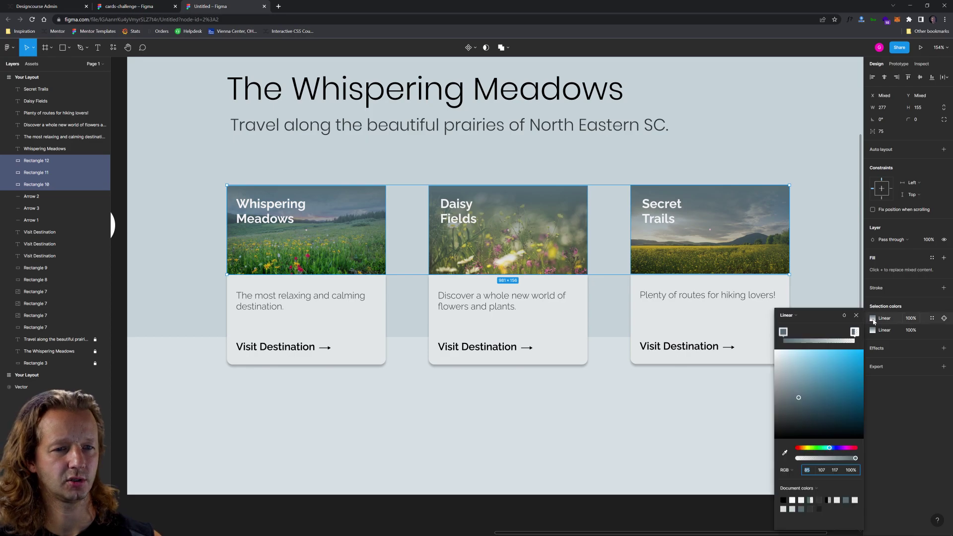
left_click_drag(798, 397, 797, 429)
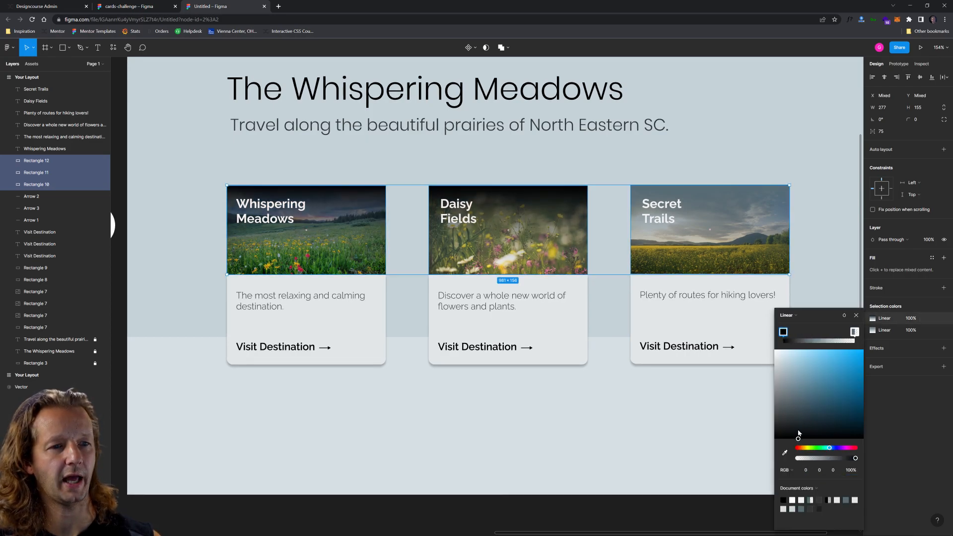
left_click_drag(853, 458, 843, 458)
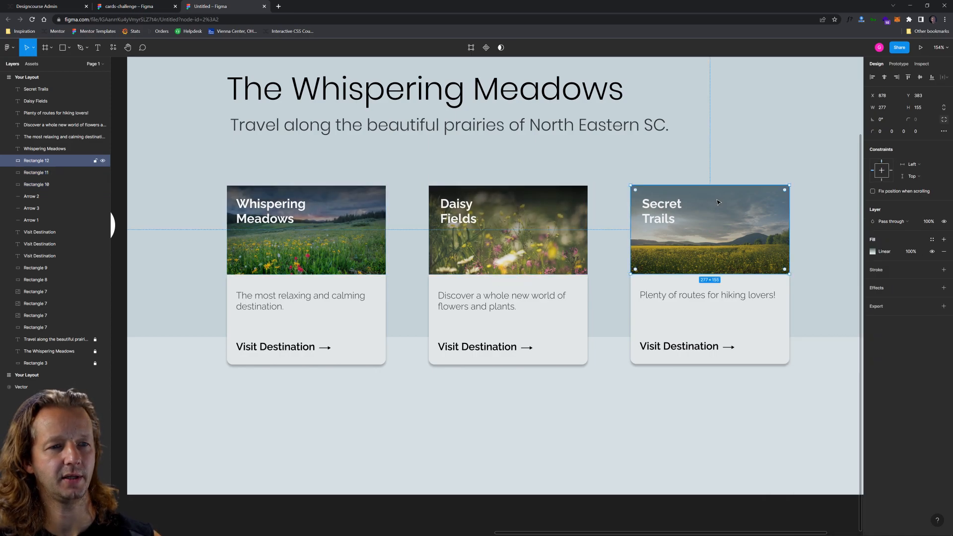
Reshape the gradient over the Secret Trails image alone and finish editing
left_click(872, 252)
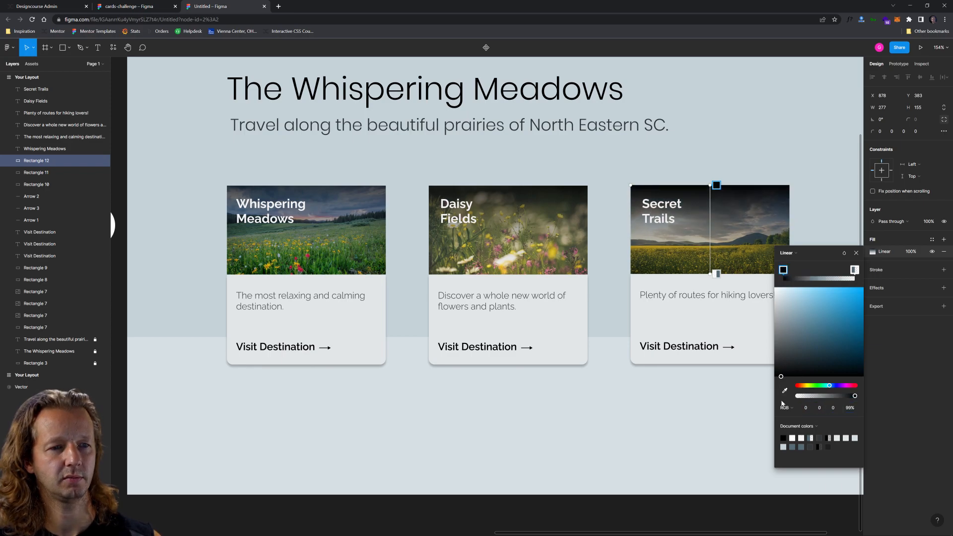
left_click_drag(854, 396, 840, 396)
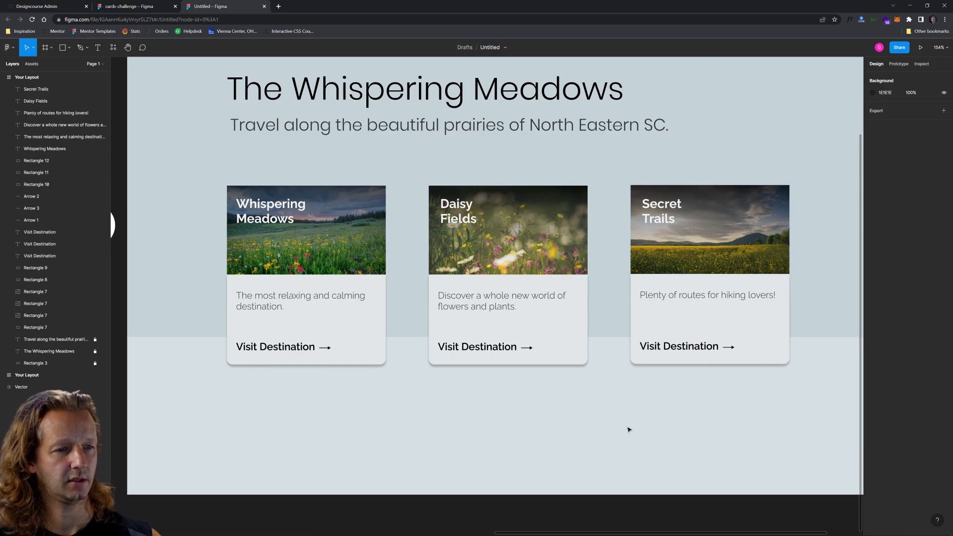
left_click(501, 301)
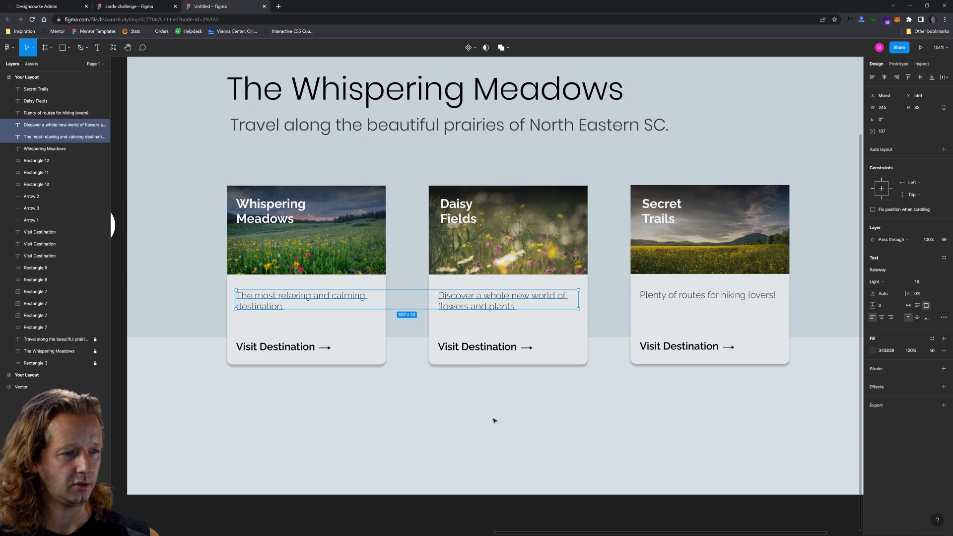
Give the Visit Destination link text a softer dark grey colour
left_click(453, 205)
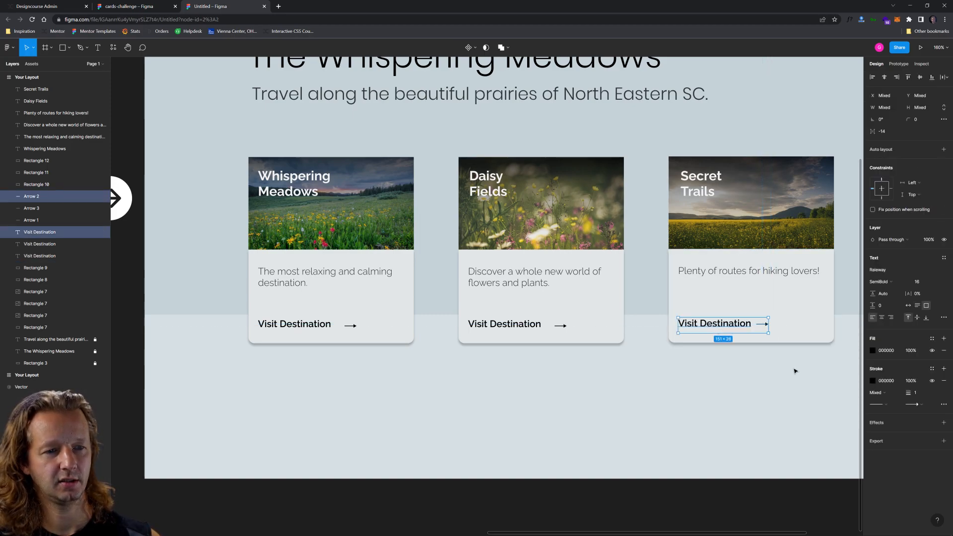
left_click(871, 350)
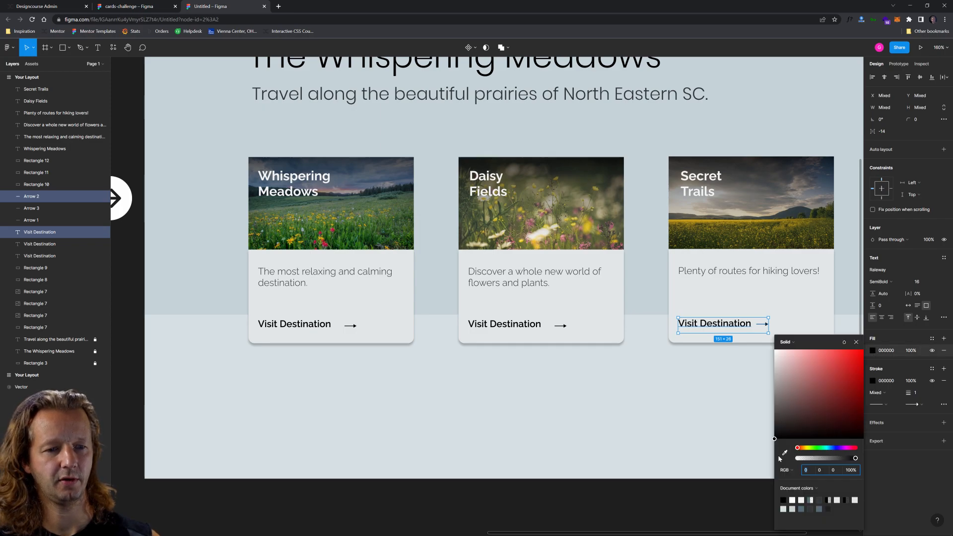
left_click(804, 417)
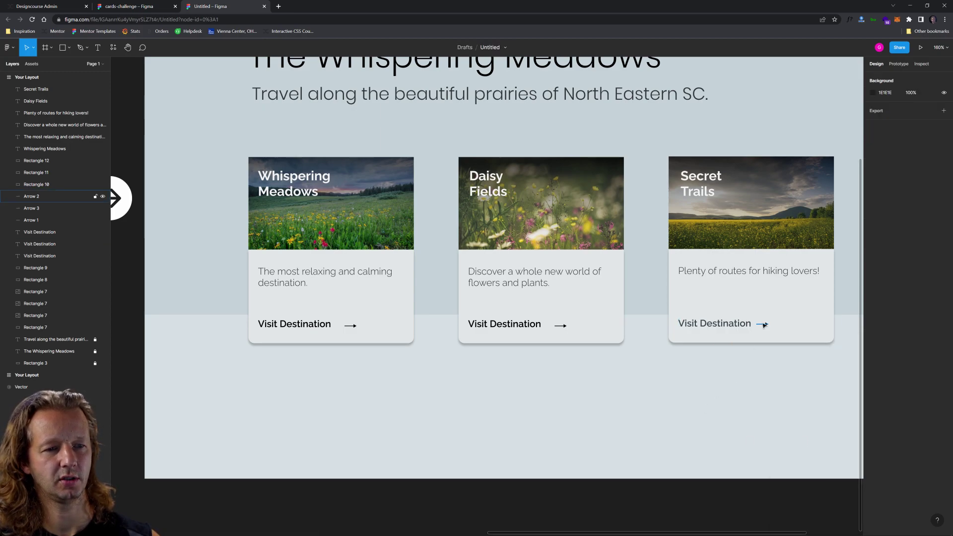
Wrap the Secret Trails Visit Destination link and arrow in an auto layout frame (Shift+A)
left_click(762, 324)
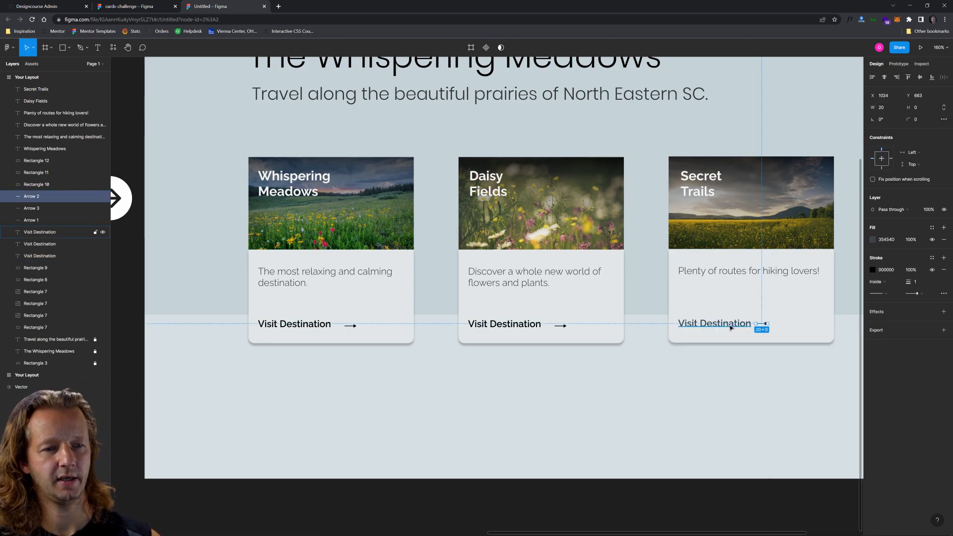
key("Shift+A")
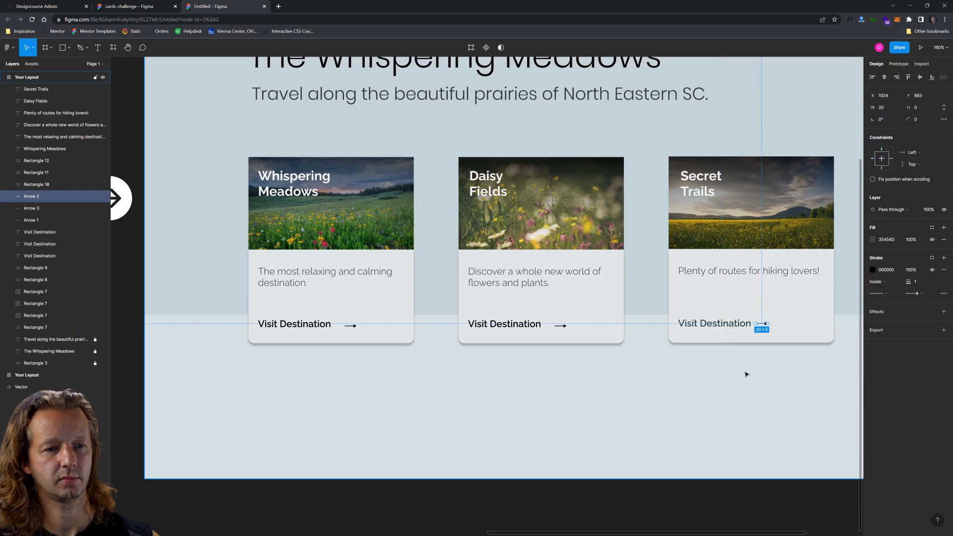
left_click(715, 323)
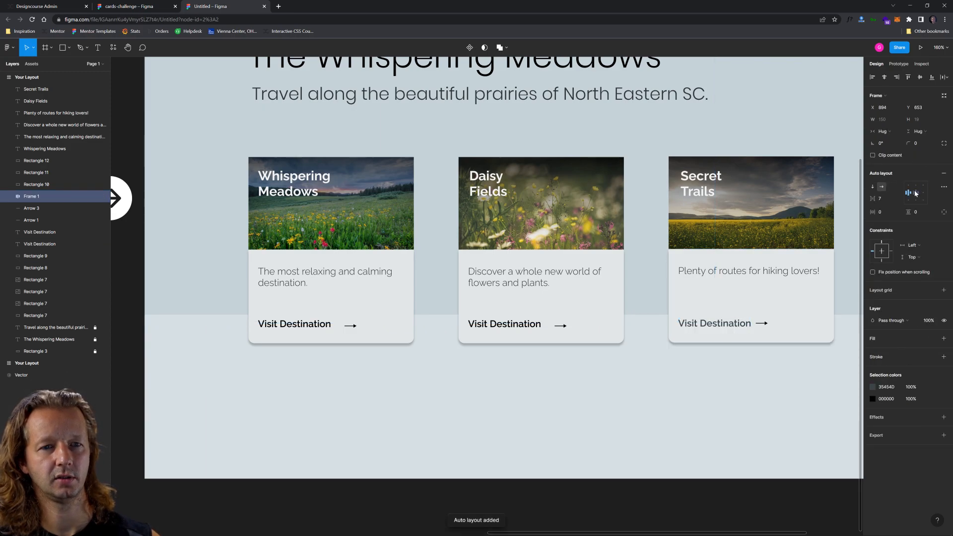
Align each card's link text with its arrow and zoom out to compare both layouts
left_click(714, 323)
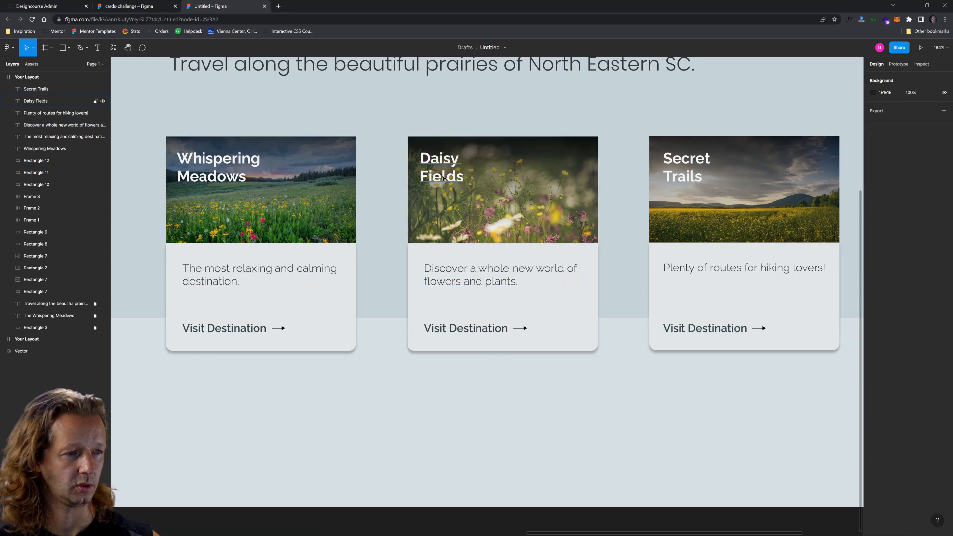
left_click(217, 166)
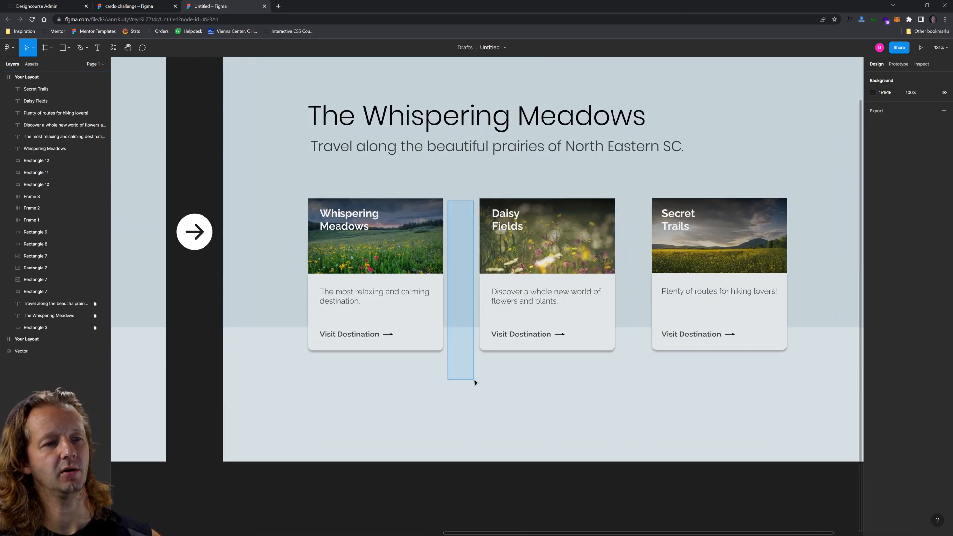
left_click(638, 384)
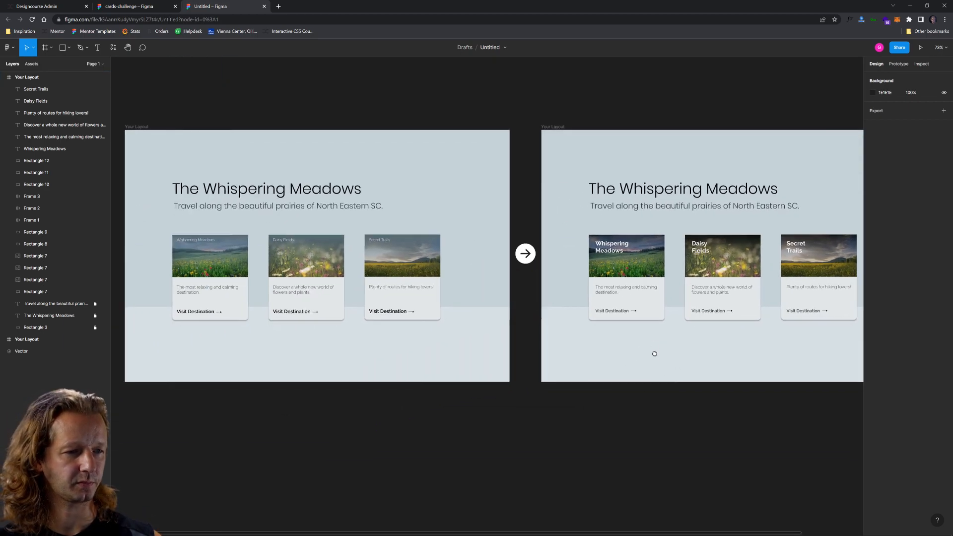
scroll("down", 3)
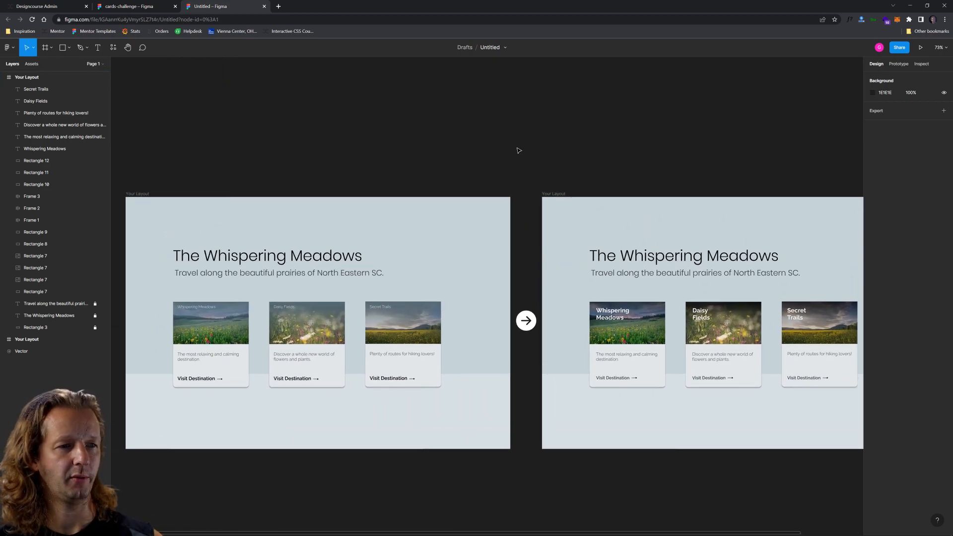
Comment above the designs about the increased title, black gradient and readjusted card white space
left_click(143, 48)
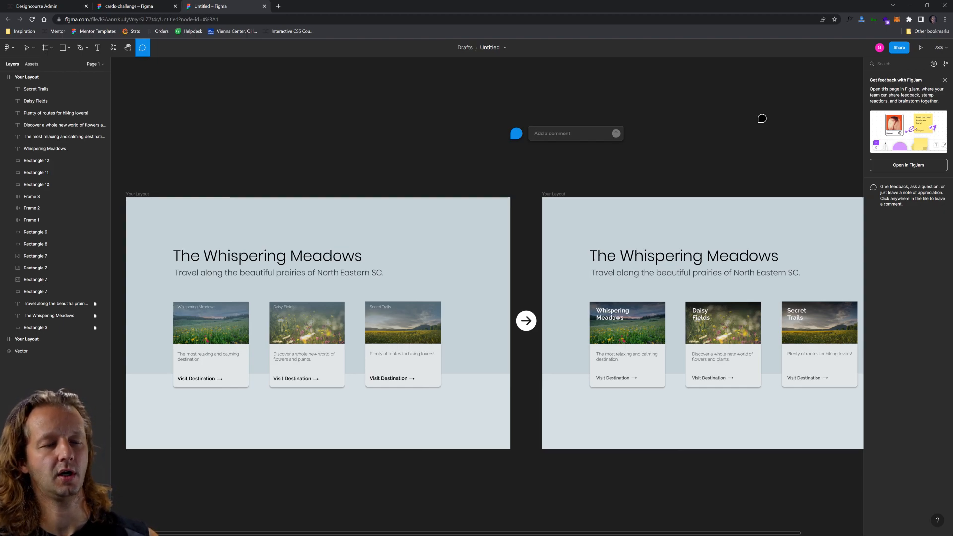
type("Great")
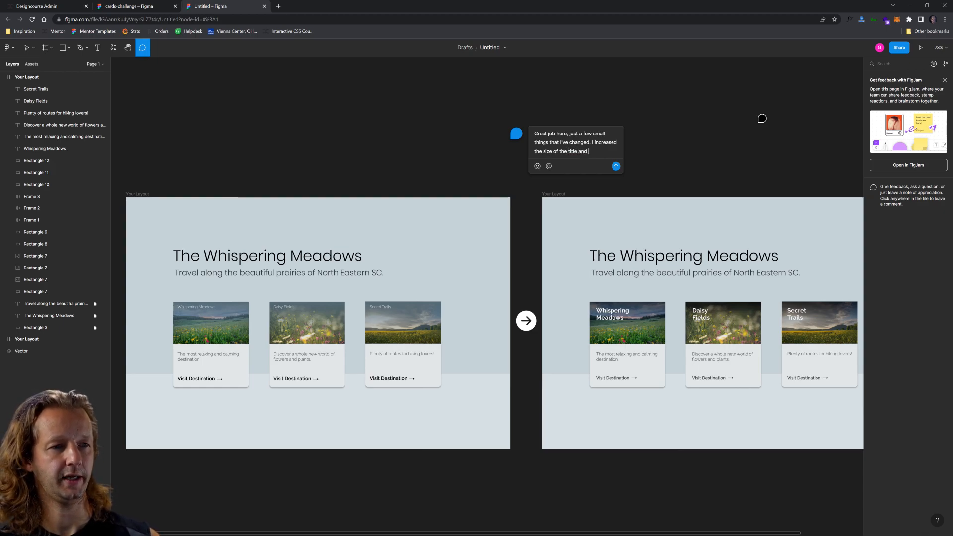
type("increased the contrast behind it b")
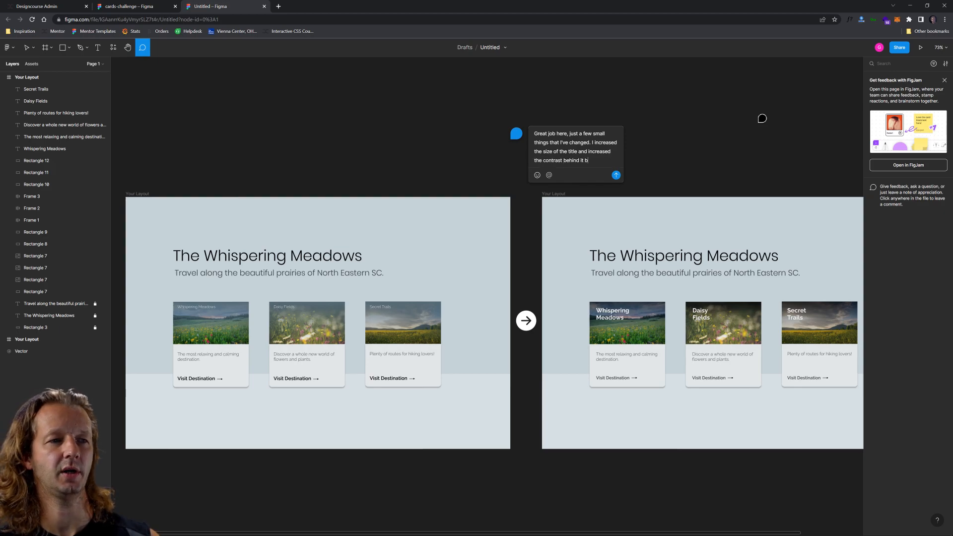
type("y making th")
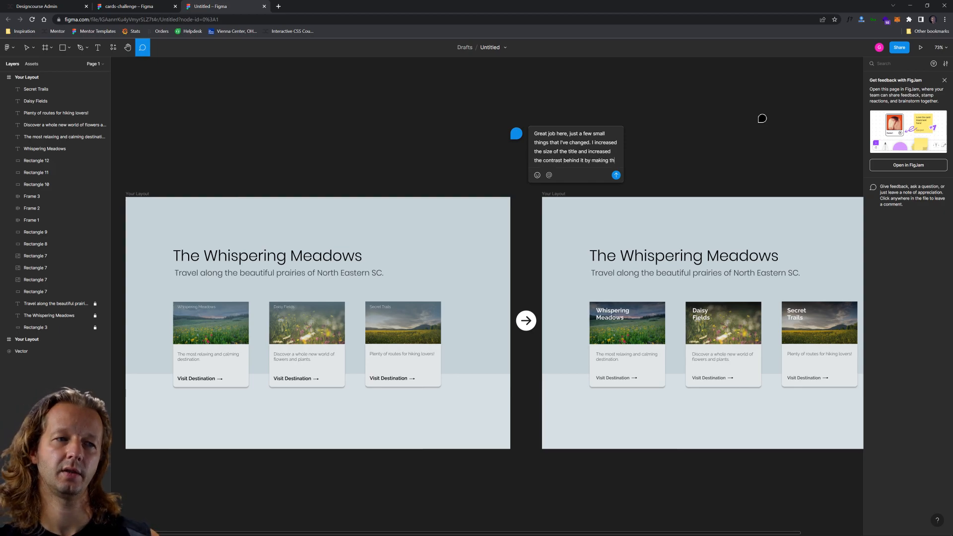
type("gradient black.  I also")
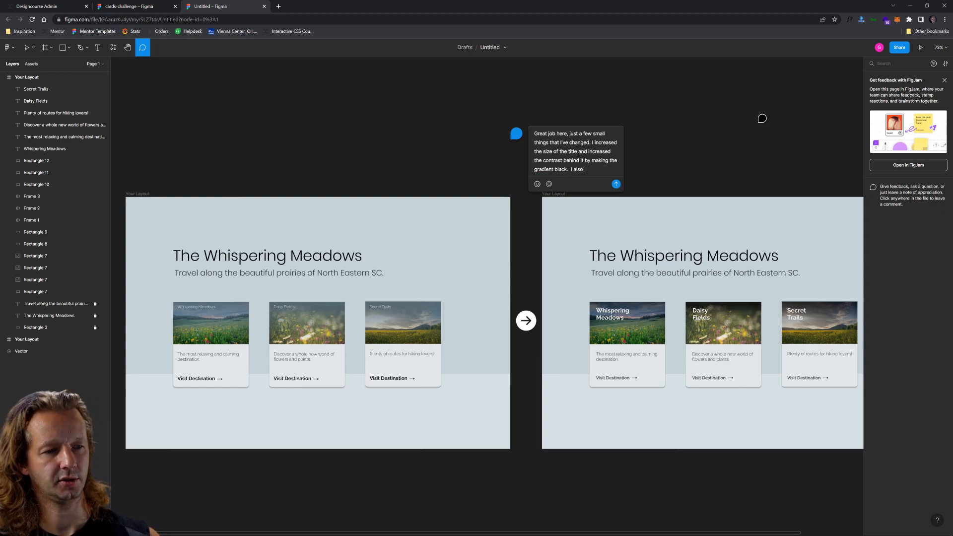
type("readjusted teh")
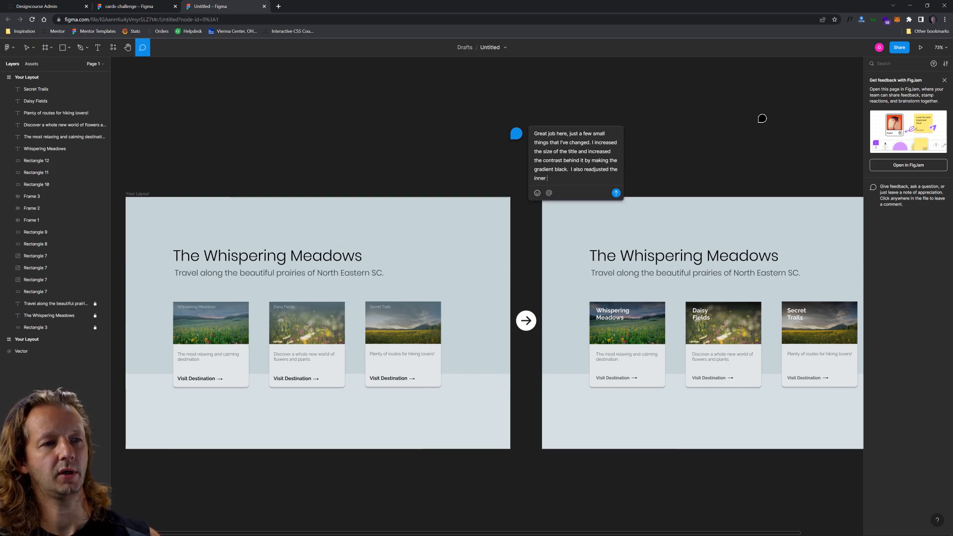
type("white space in the white c")
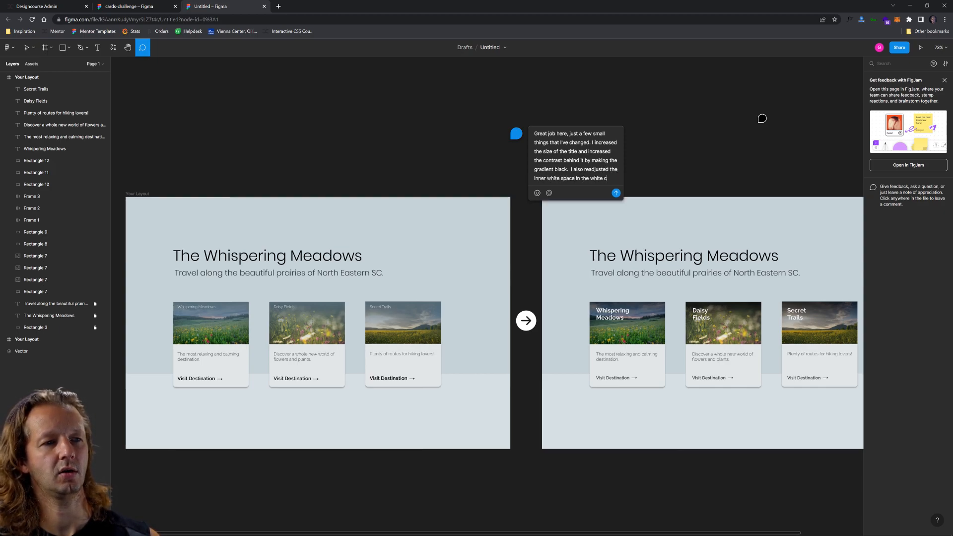
type("ard section so that it's more cons")
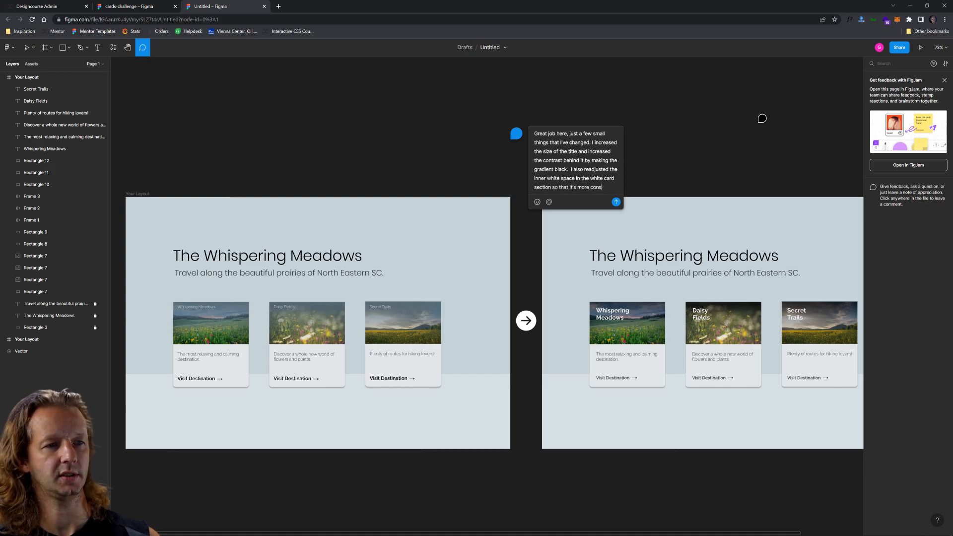
type("all around.")
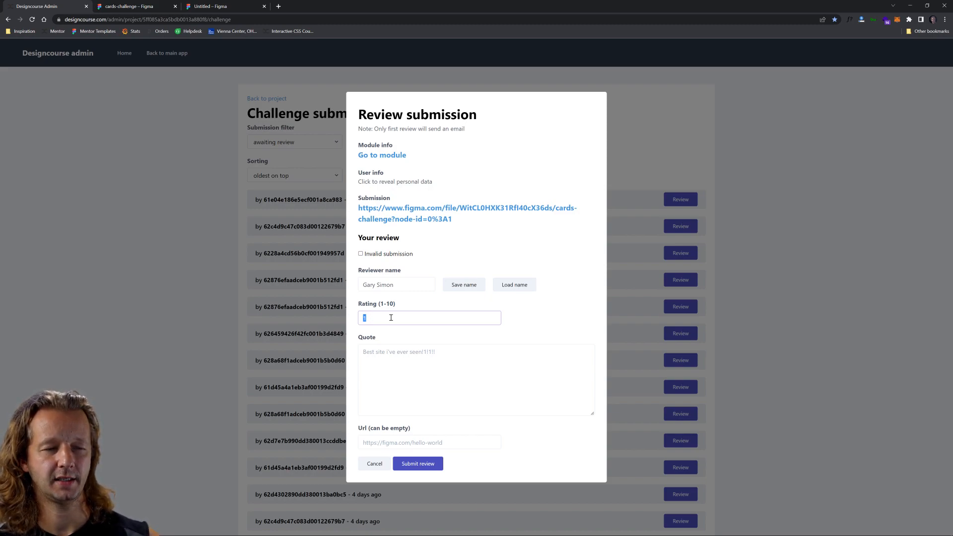
Submit the Whispering Meadows review with rating 8, the 'Great job here...' feedback and the Figma share URL
type("8")
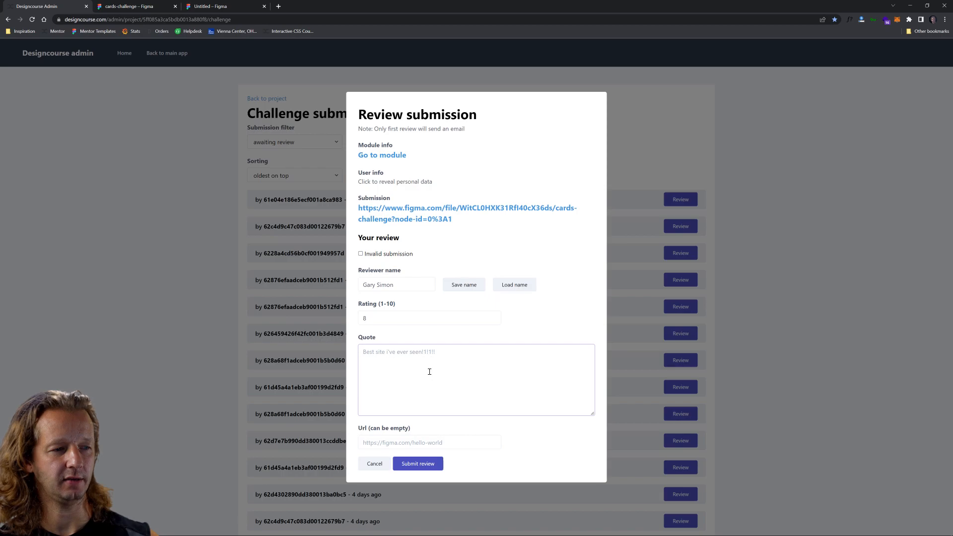
type("Great job here, just a few small things that I've changed. I increased the size of the title and increased the contrast behind it by making the gradient black.  I also readjusted the inner white space in the white card section so that it's more consistent all around.")
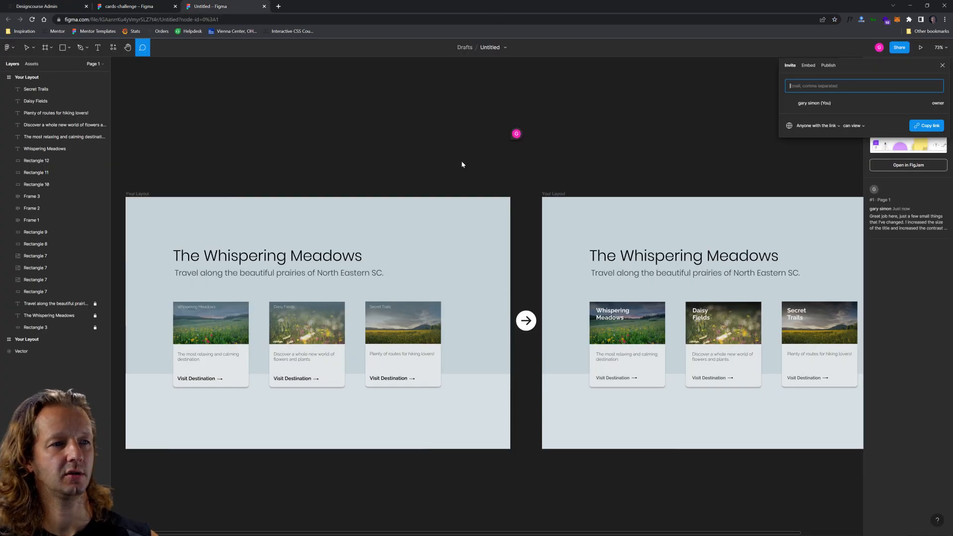
left_click(38, 6)
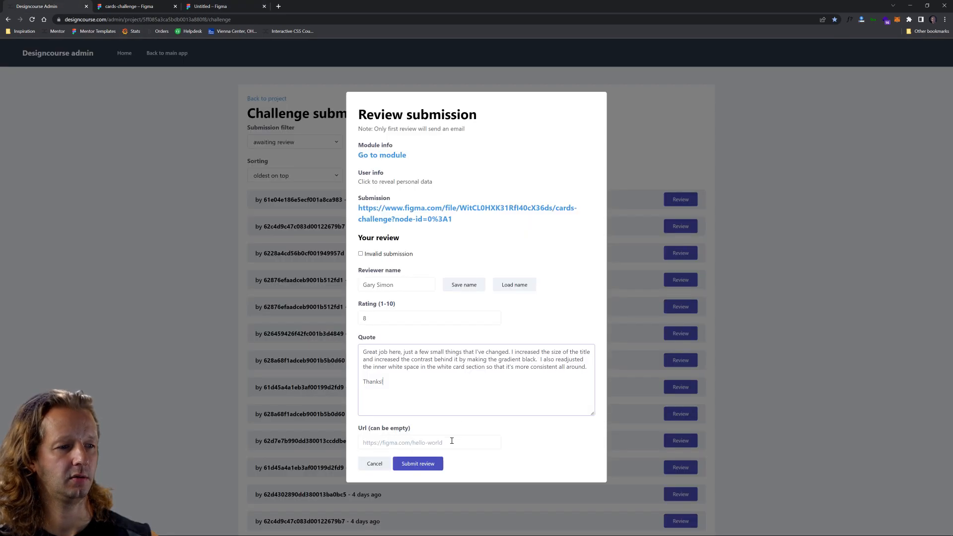
type("3AanrrKu4yVmyrSLZ7t4r/Untitled?node-id=0%3A1")
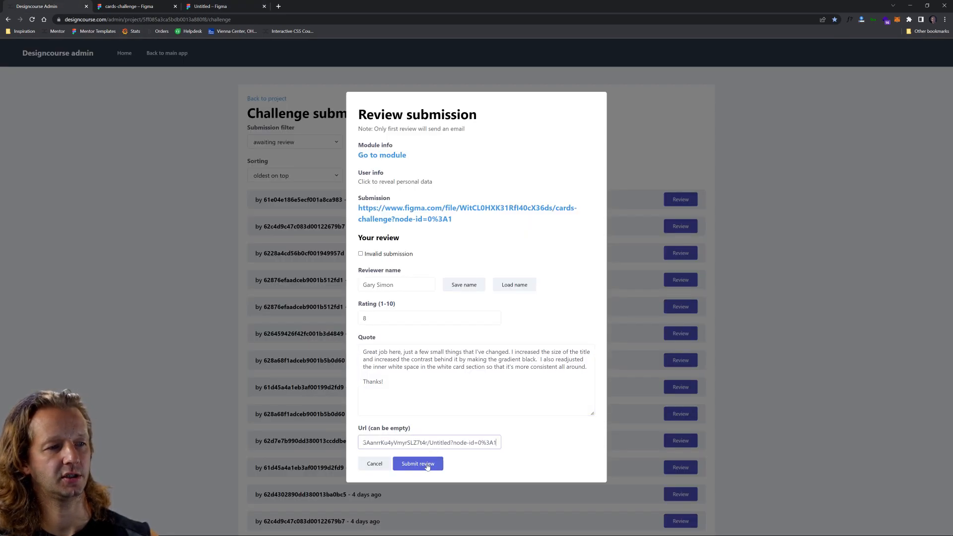
left_click(418, 463)
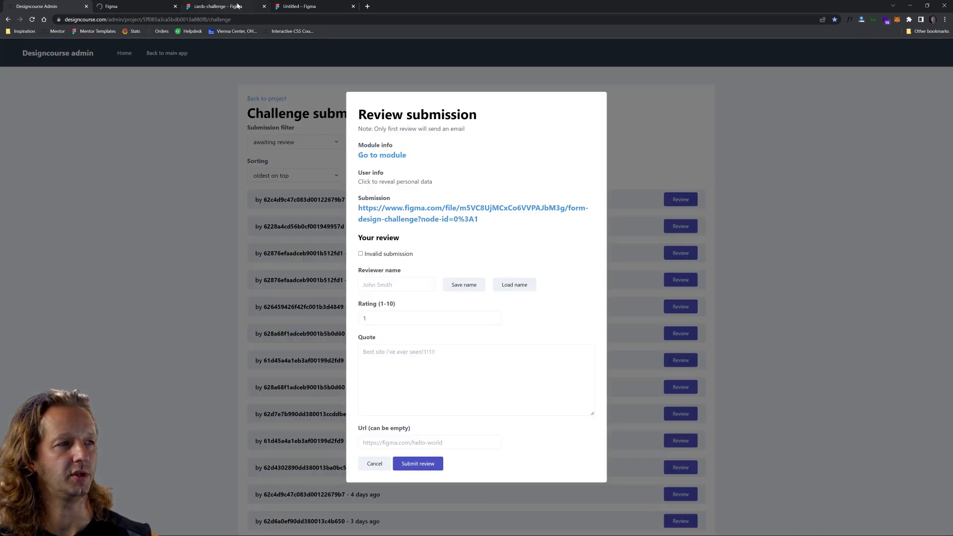
Bring the submitted Basic Details form's Desktop - 1 frame and arrow into a new untitled draft file
left_click(472, 207)
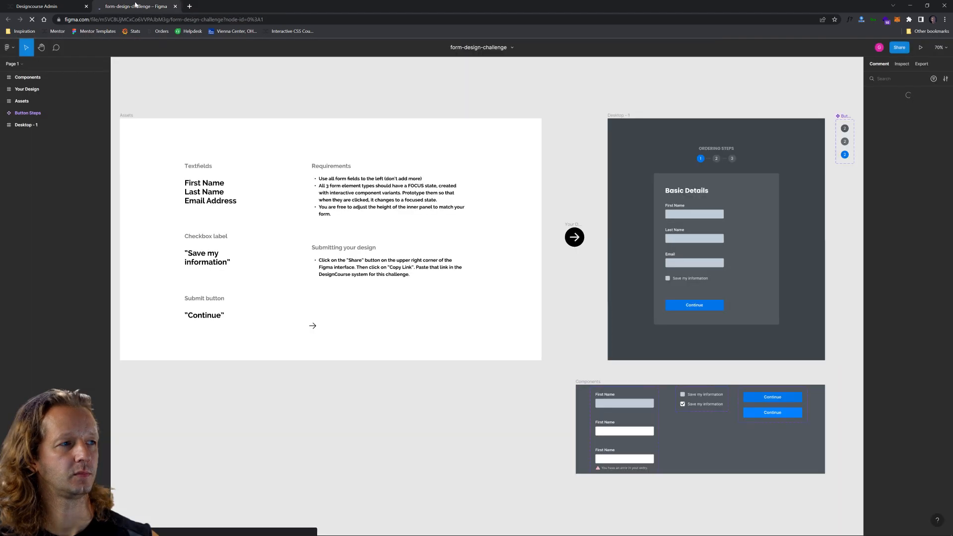
left_click(899, 46)
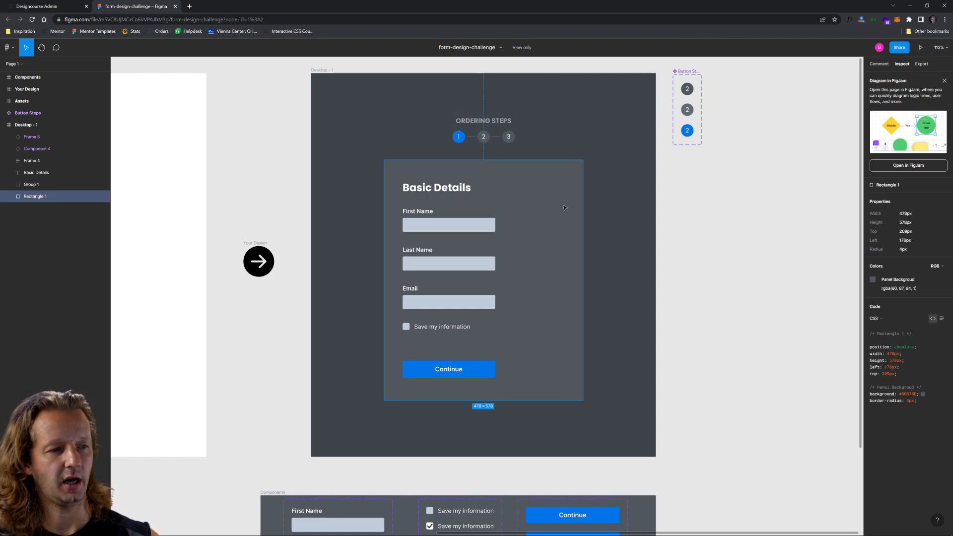
mouse_move(434, 306)
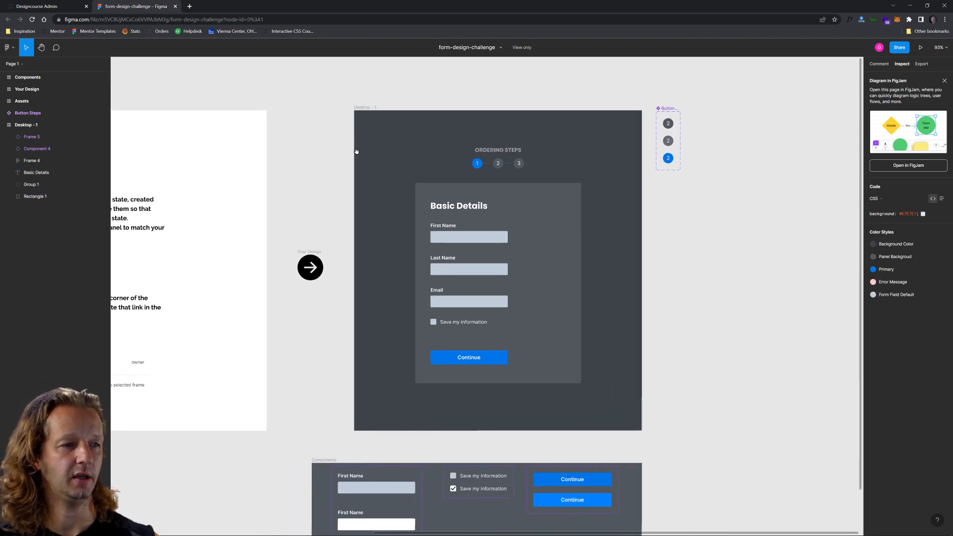
left_click(309, 267)
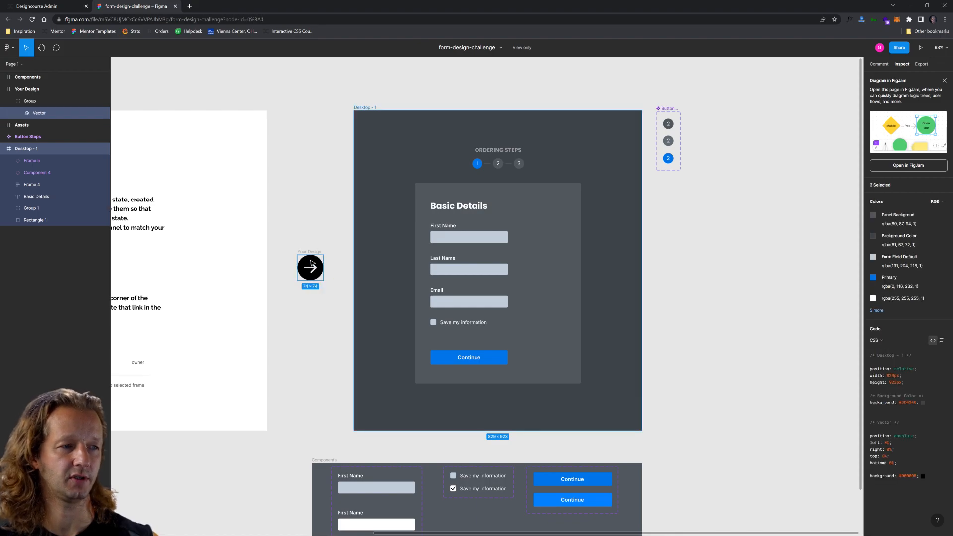
left_click(7, 47)
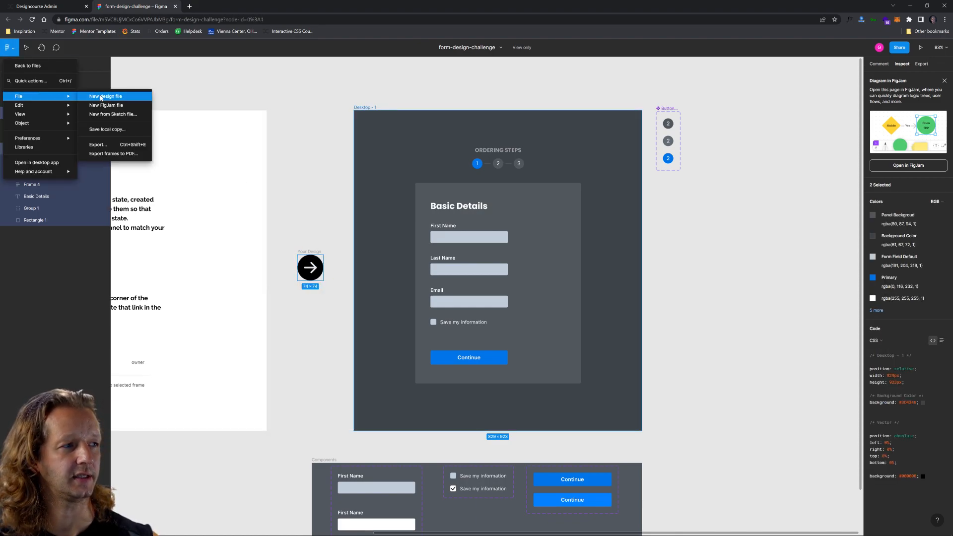
left_click(105, 96)
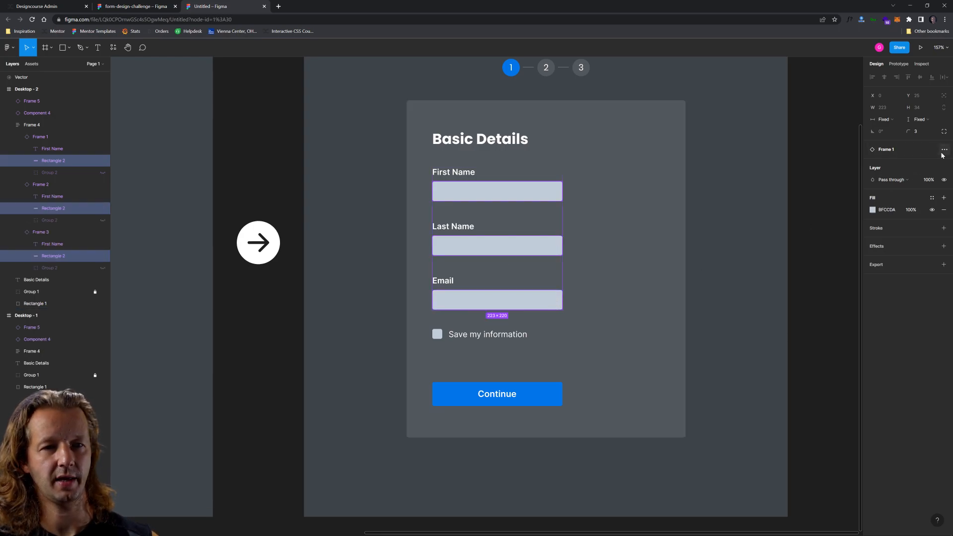
Stretch the First Name, Last Name and Email input rectangles to 383 px wide and compare with the original
left_click(41, 135)
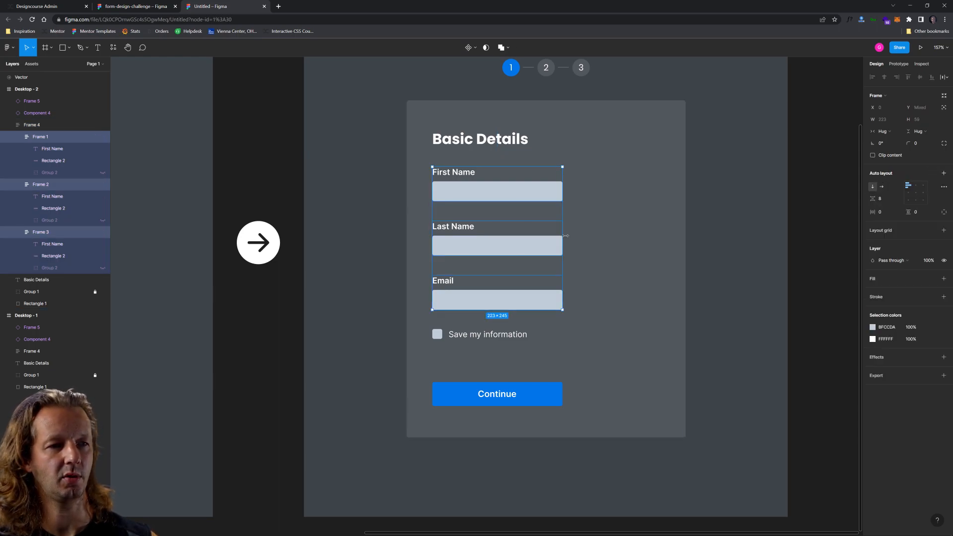
left_click_drag(562, 237, 650, 238)
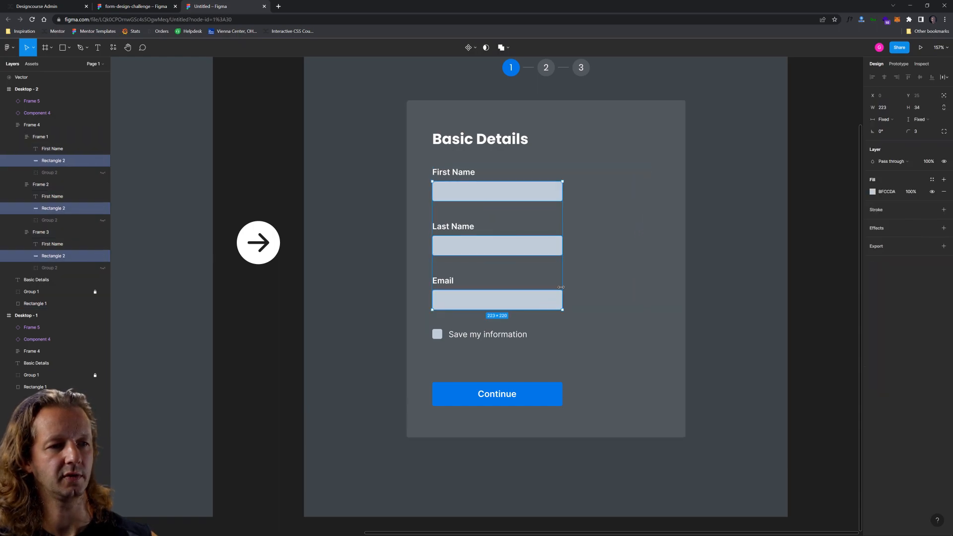
left_click_drag(560, 287, 654, 281)
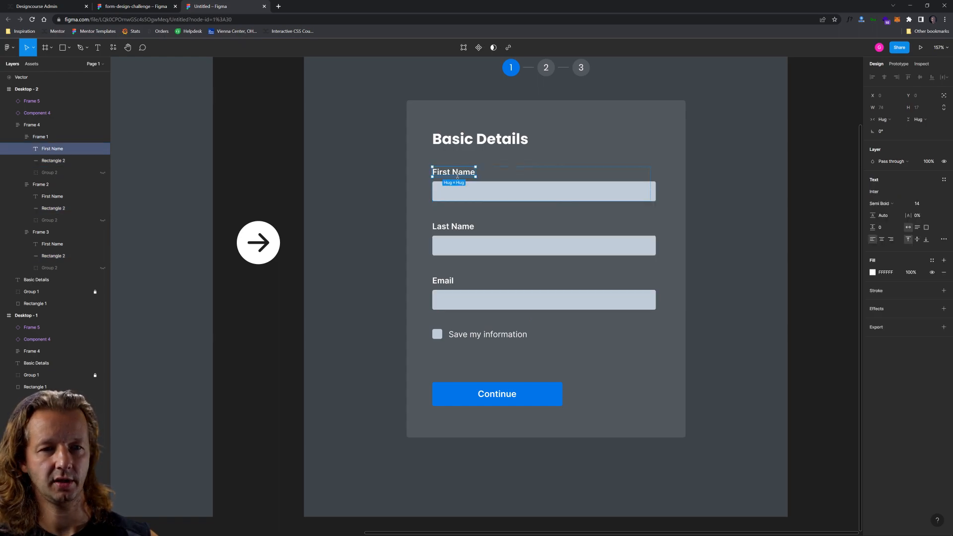
left_click(916, 202)
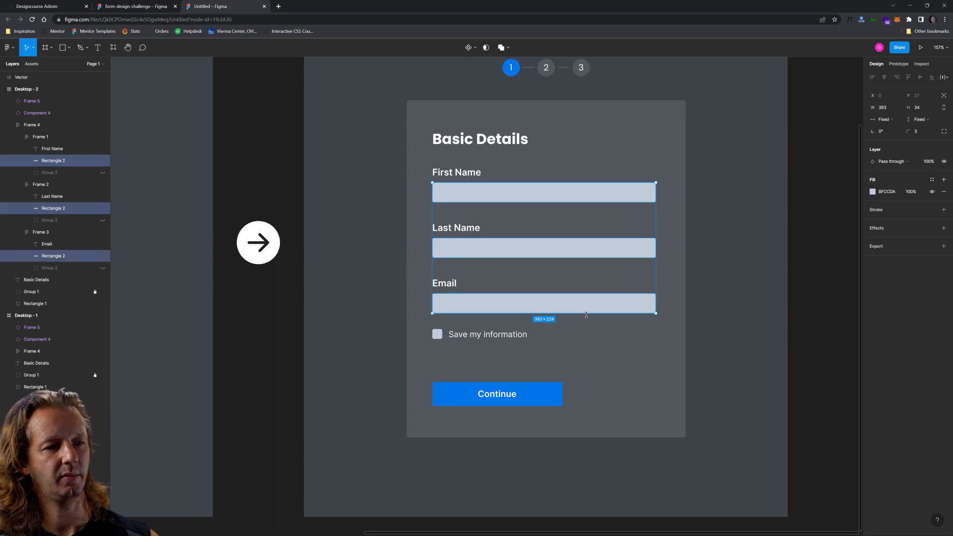
left_click_drag(586, 315, 586, 322)
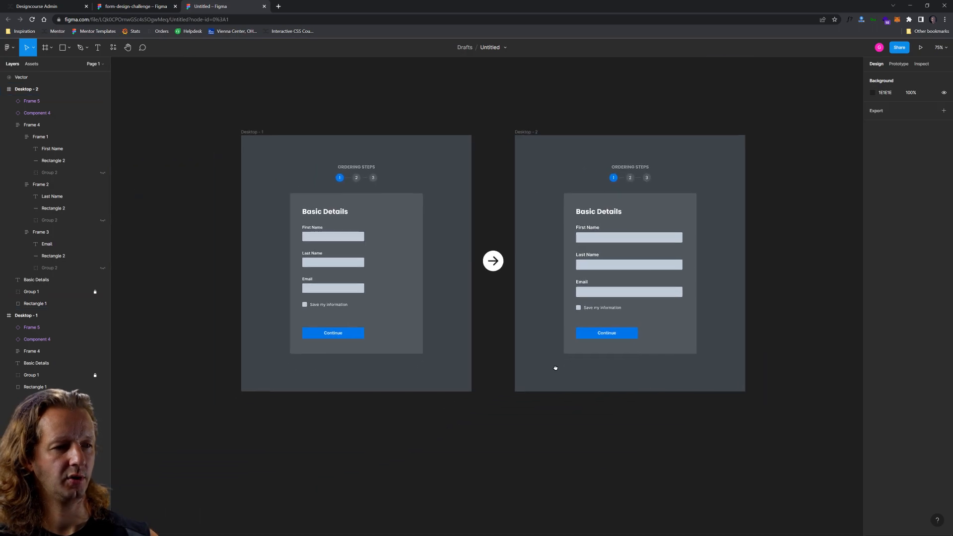
Post a comment explaining the full-width text fields and larger labels, then copy the file's share link
left_click(134, 6)
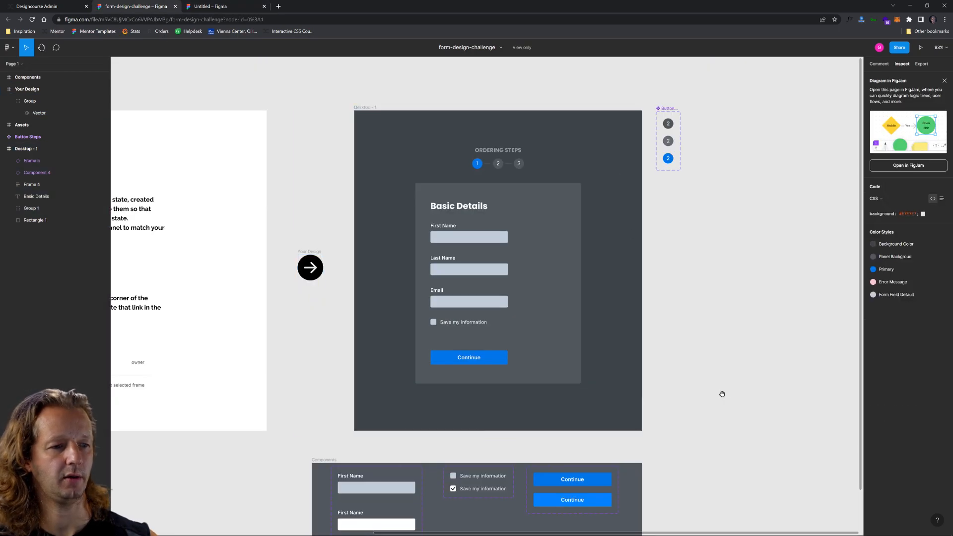
scroll("down", 3)
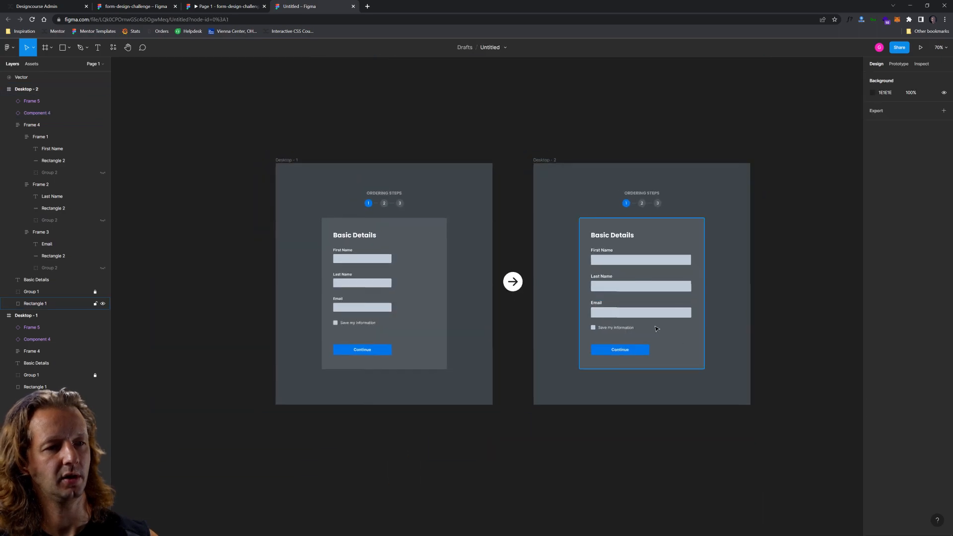
left_click(143, 47)
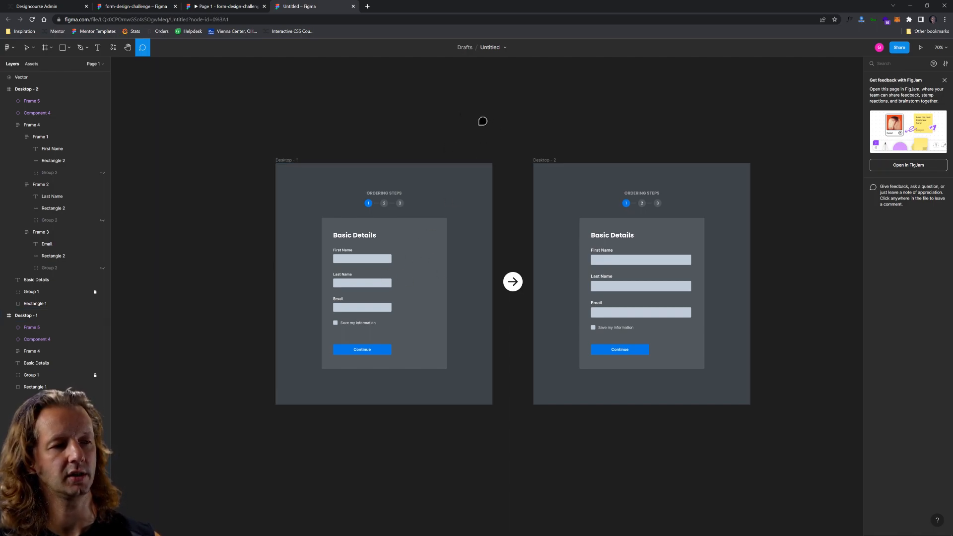
type("He")
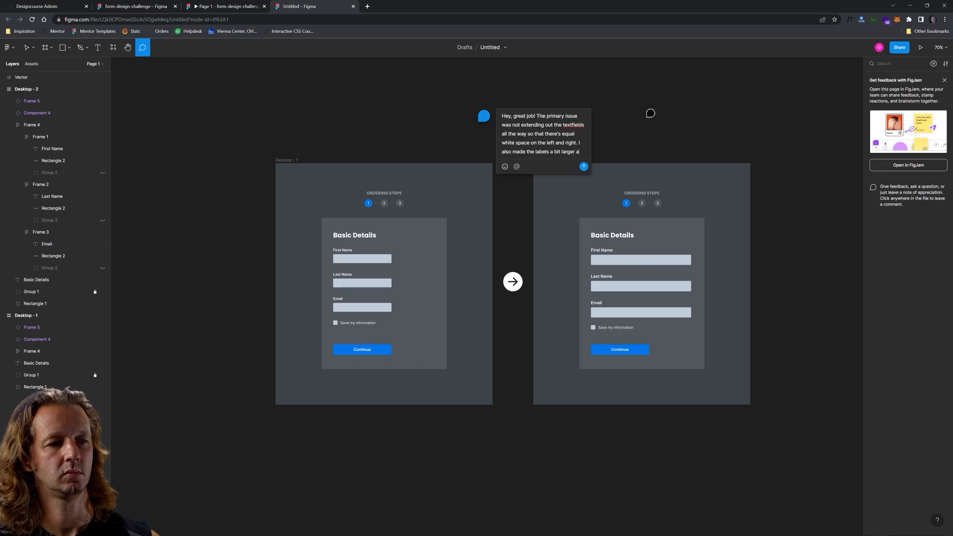
left_click(900, 47)
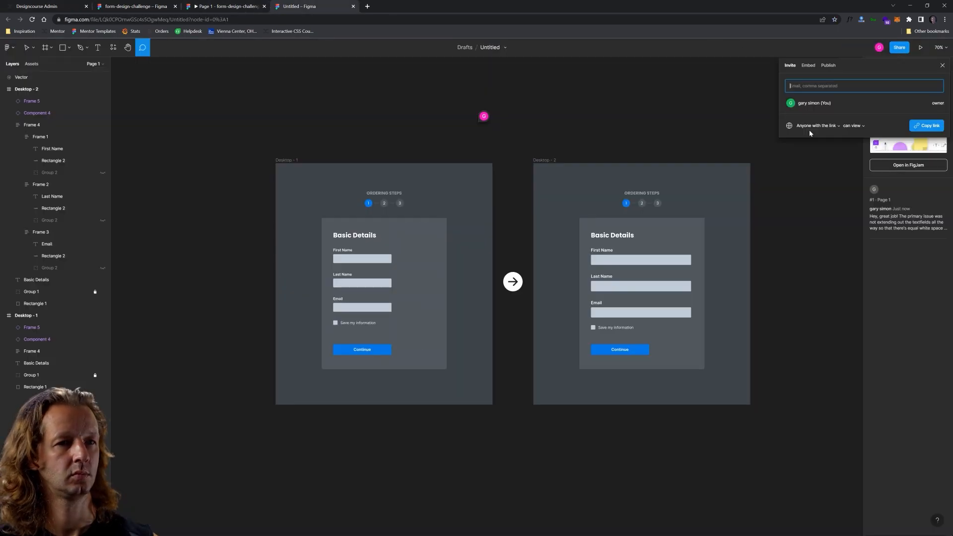
left_click(38, 5)
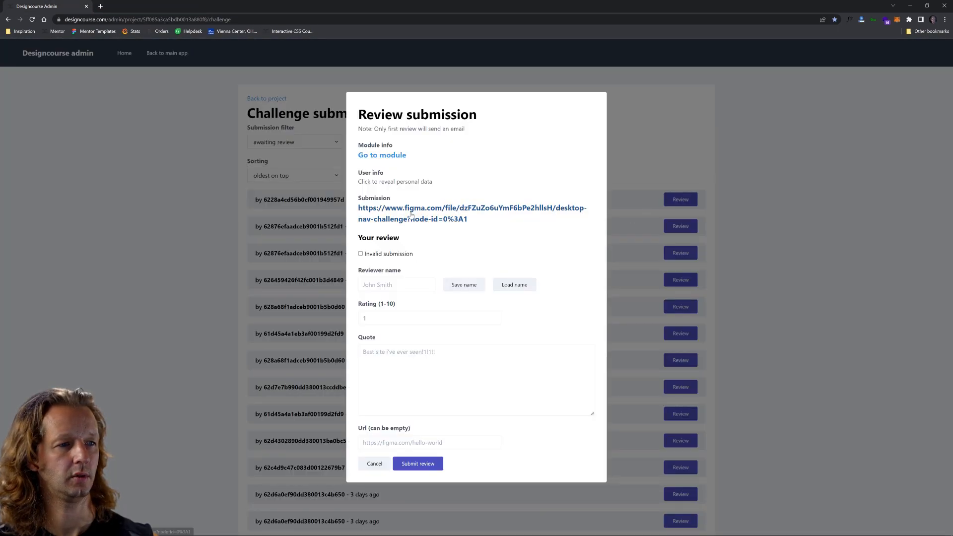
Open the Finest Brew coffee navigation submission and zoom into its Home link component variants
left_click(472, 208)
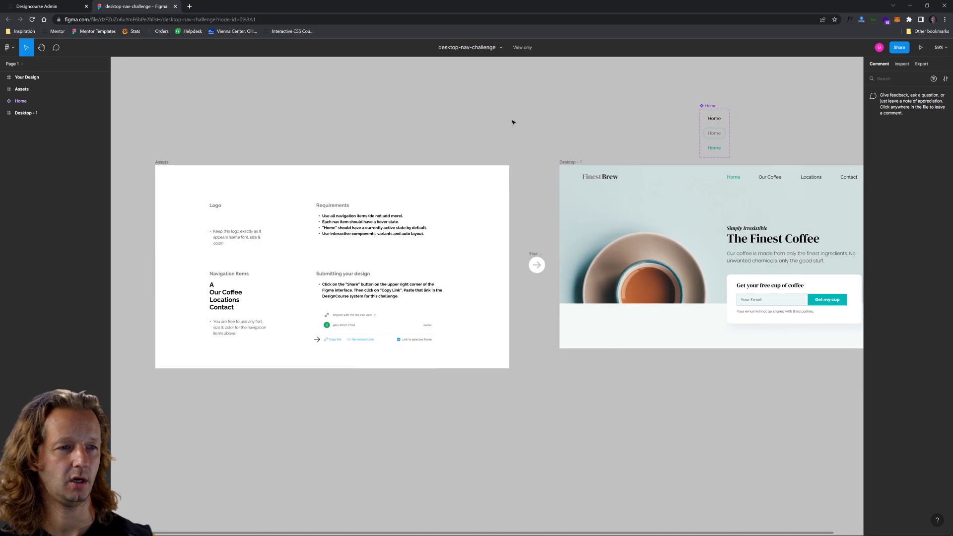
left_click(342, 254)
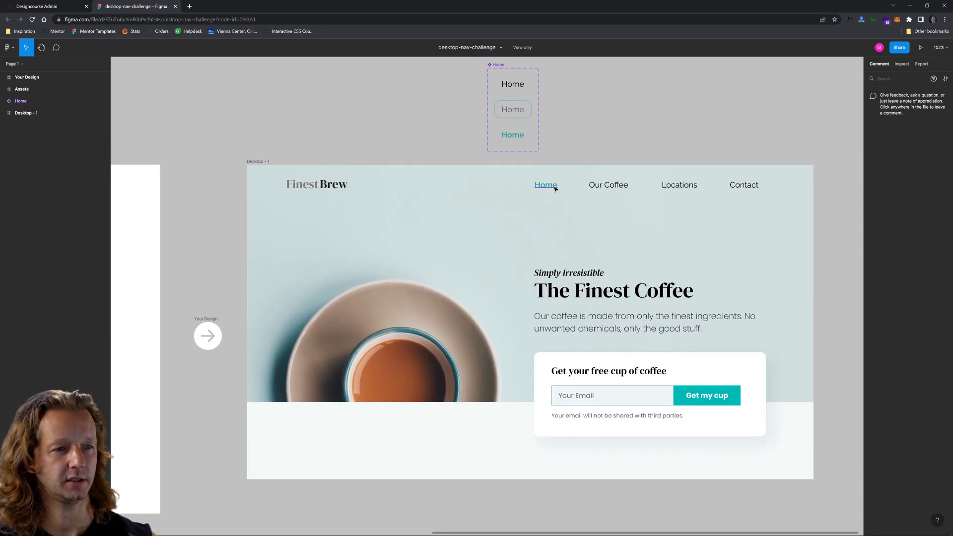
mouse_move(389, 183)
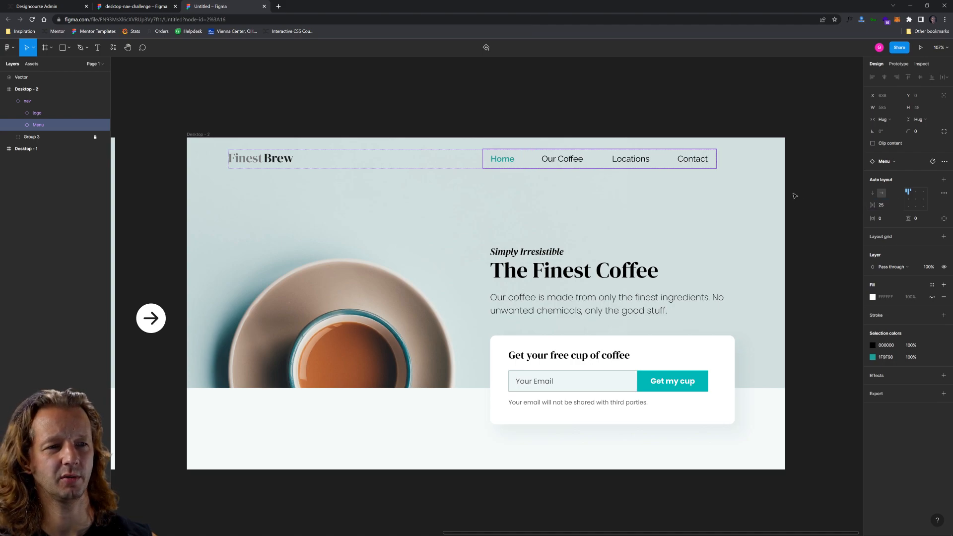
Resize the navigation auto-layout frame so Contact aligns with the signup card's right edge
left_click(25, 102)
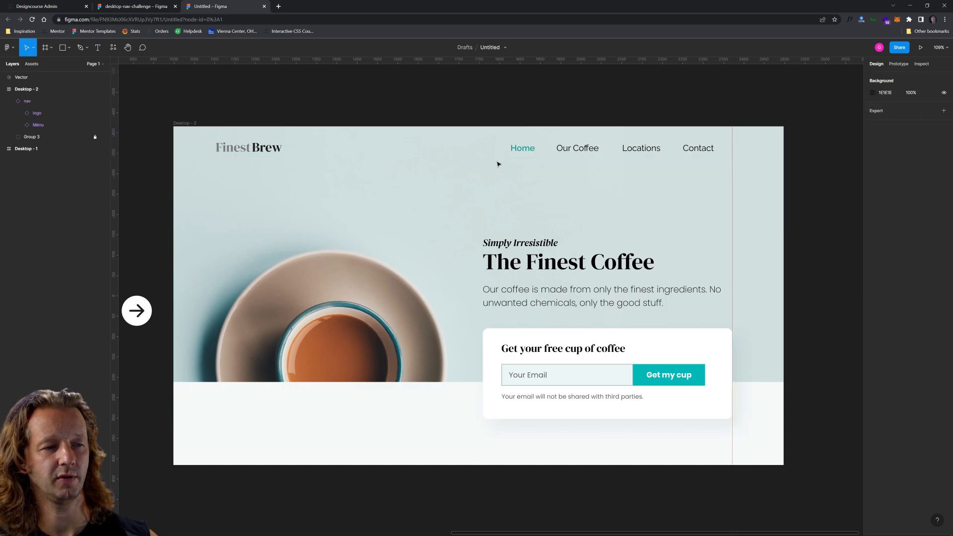
left_click(26, 102)
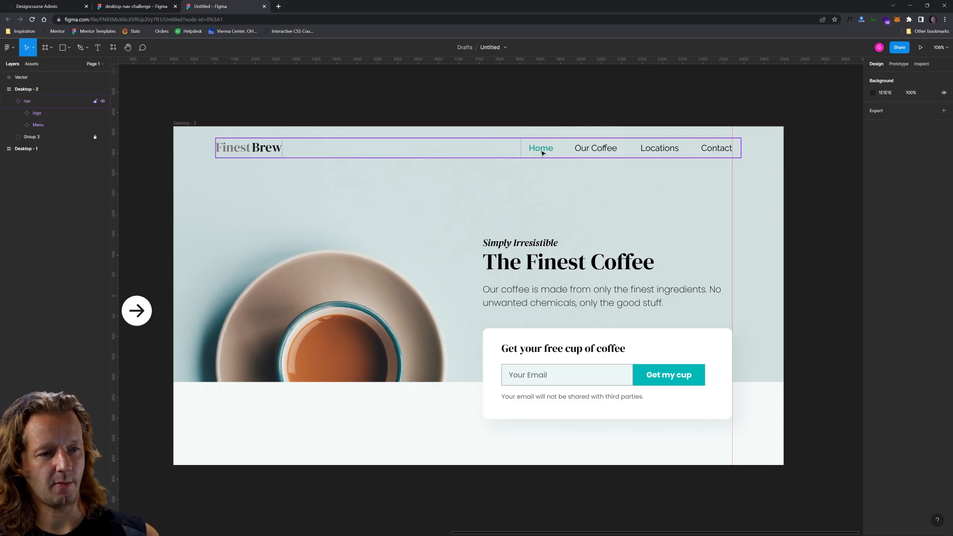
left_click(541, 148)
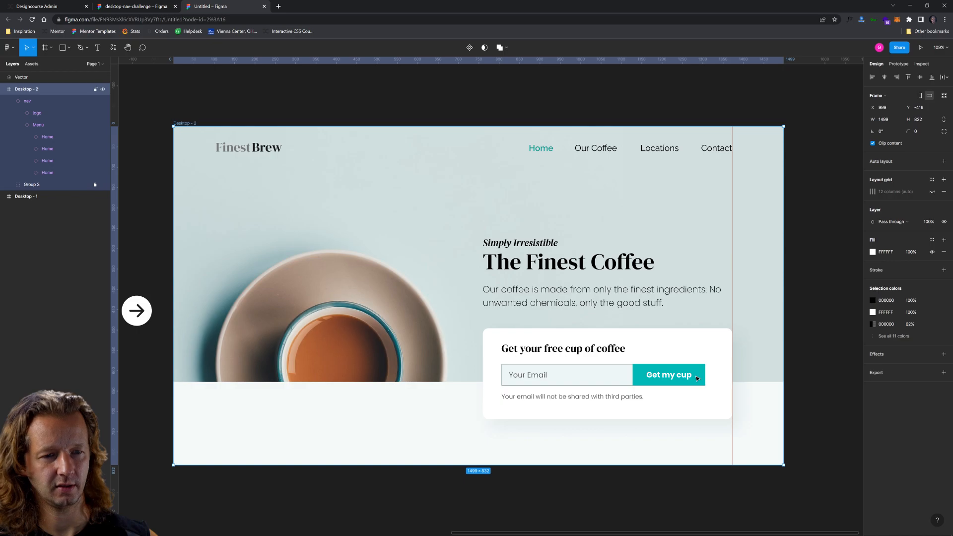
Copy the teal fill hex from the Get my cup button's background rectangle
left_click(530, 339)
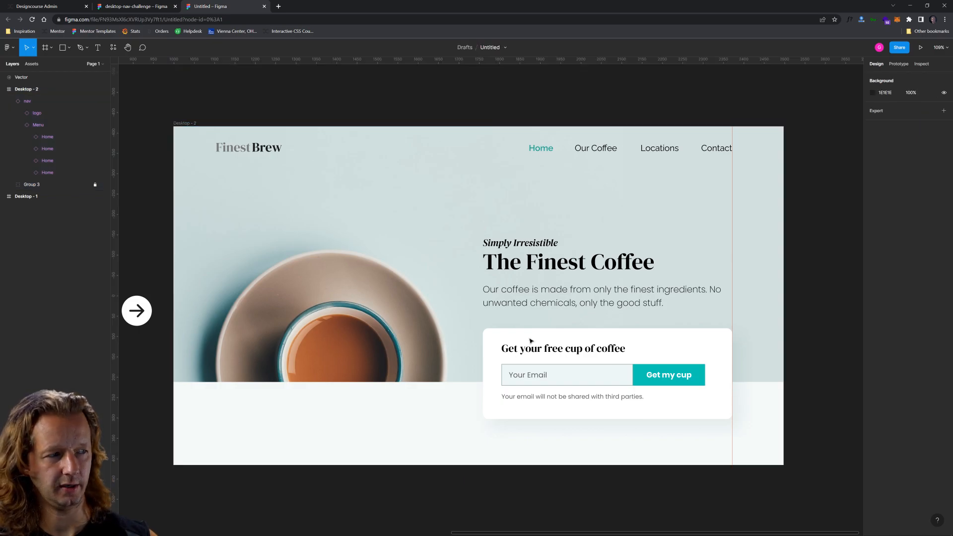
left_click(669, 375)
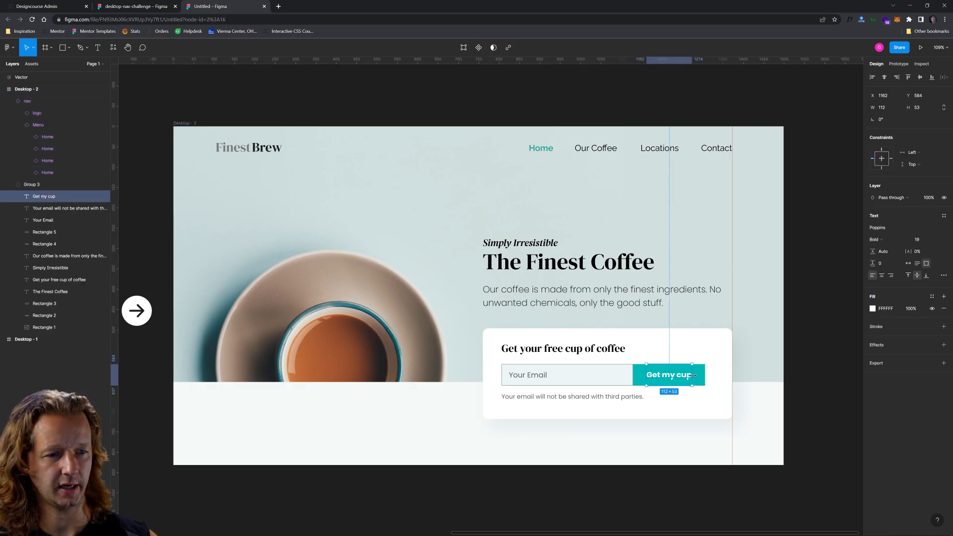
left_click(44, 232)
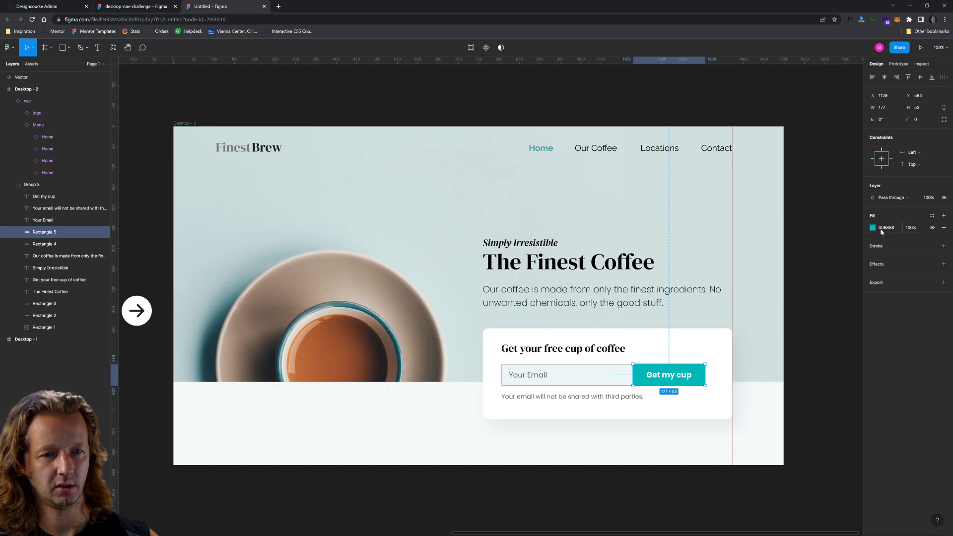
left_click(888, 228)
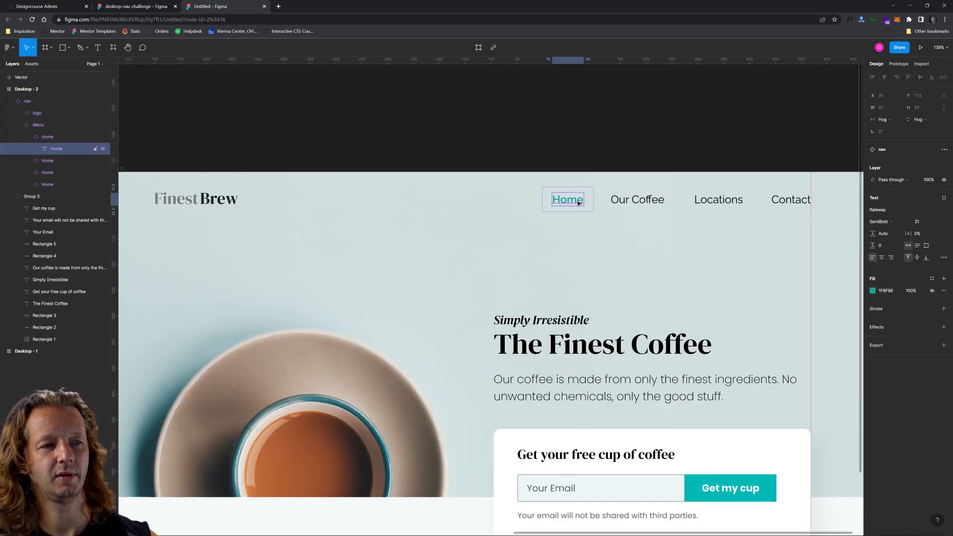
Apply that teal fill to the active Home link text inside the menu
left_click(891, 291)
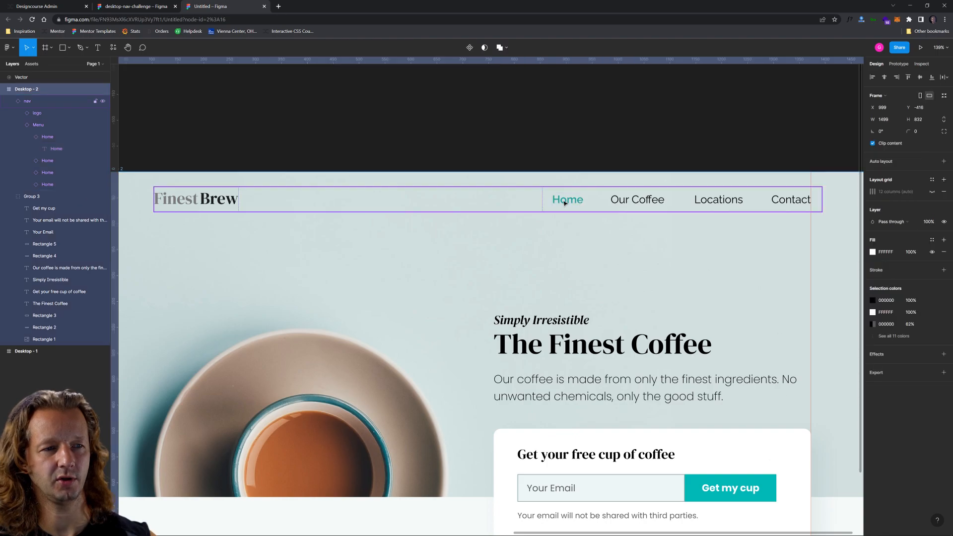
double_click(567, 200)
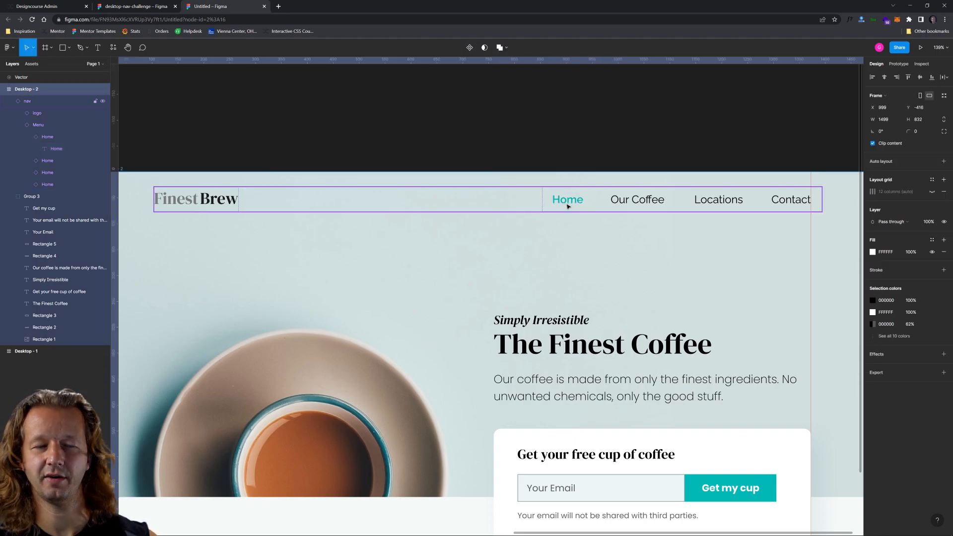
mouse_move(573, 203)
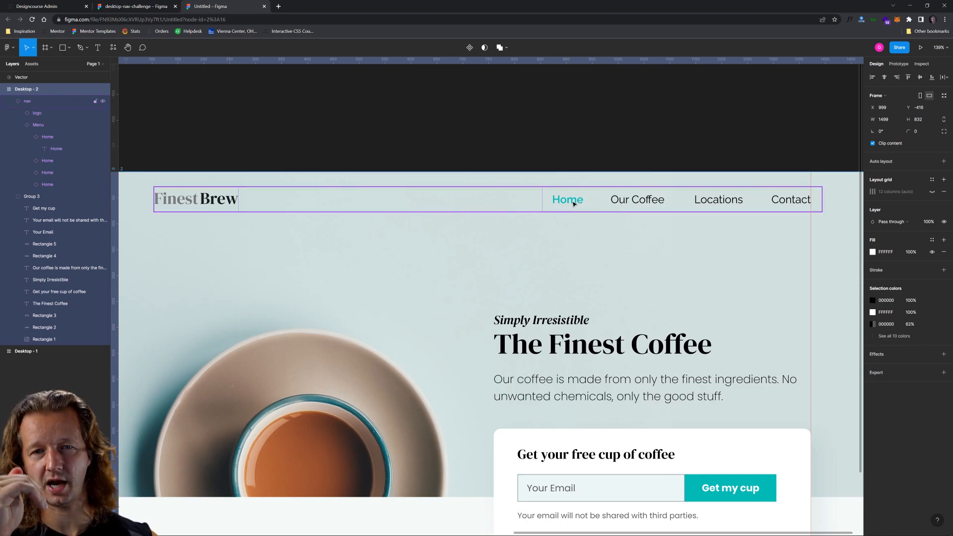
left_click(32, 196)
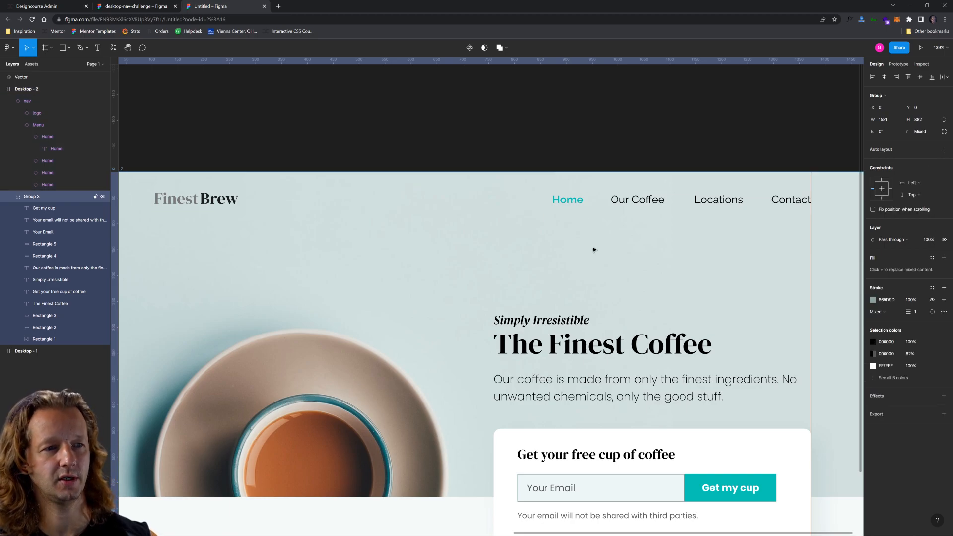
left_click(28, 89)
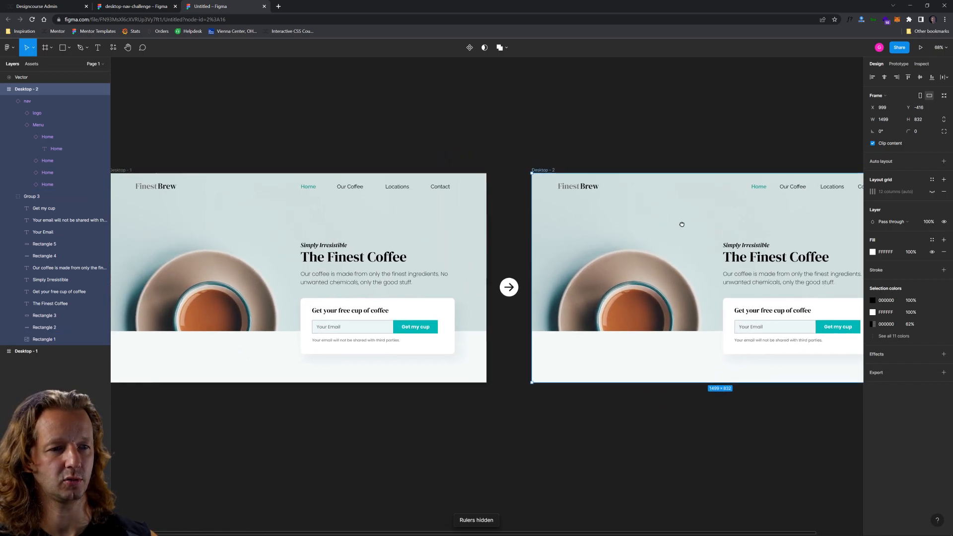
Start a comment above the designs: 'I decided to reduce the white space between'
left_click(143, 47)
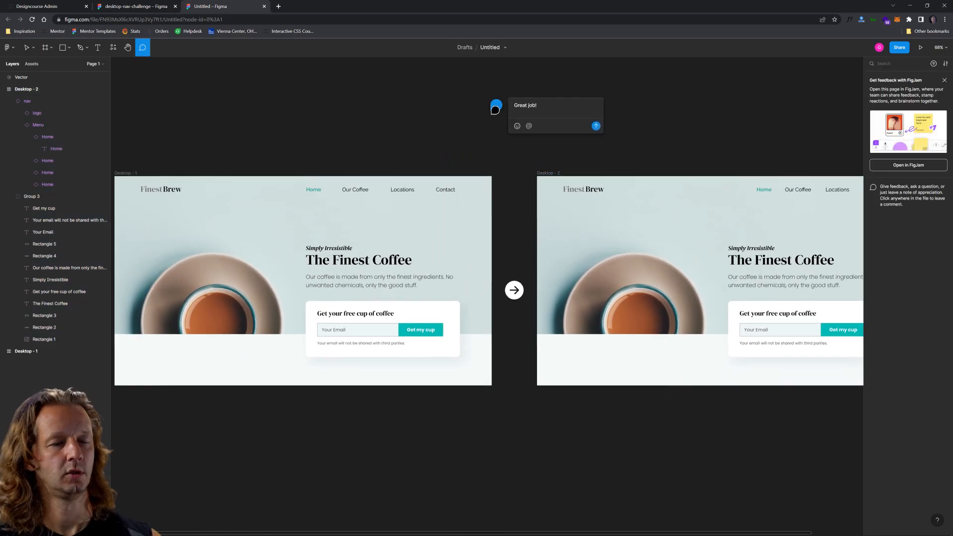
type("I decided to reduce the white space between")
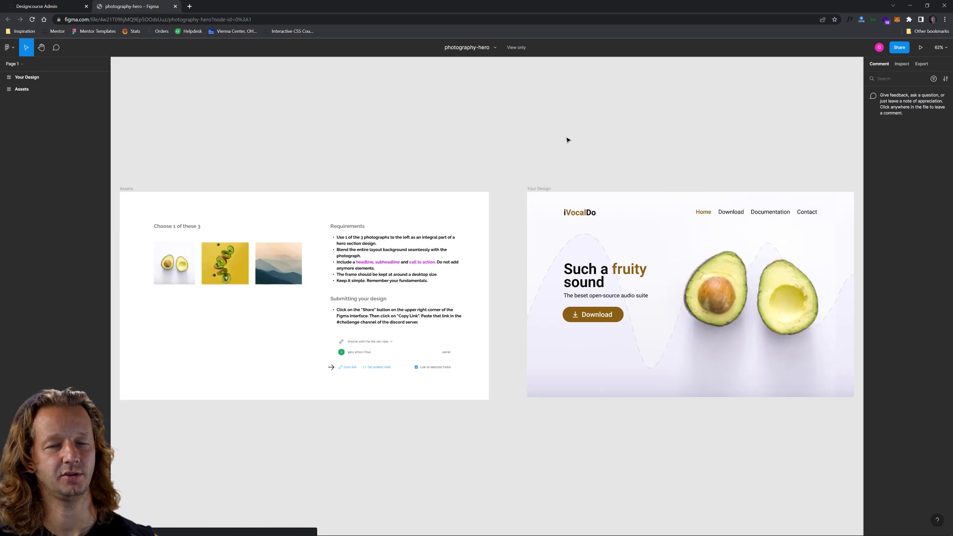
mouse_move(609, 154)
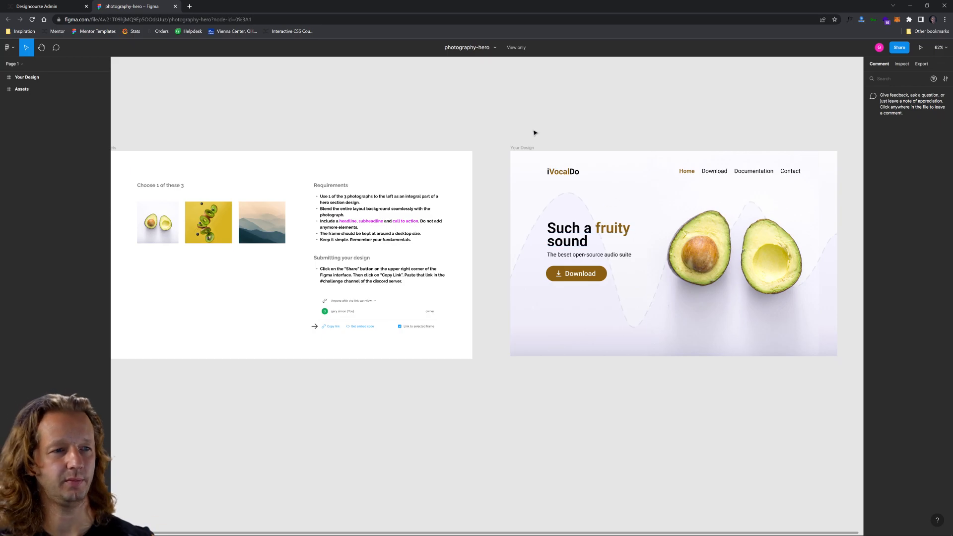
mouse_move(561, 139)
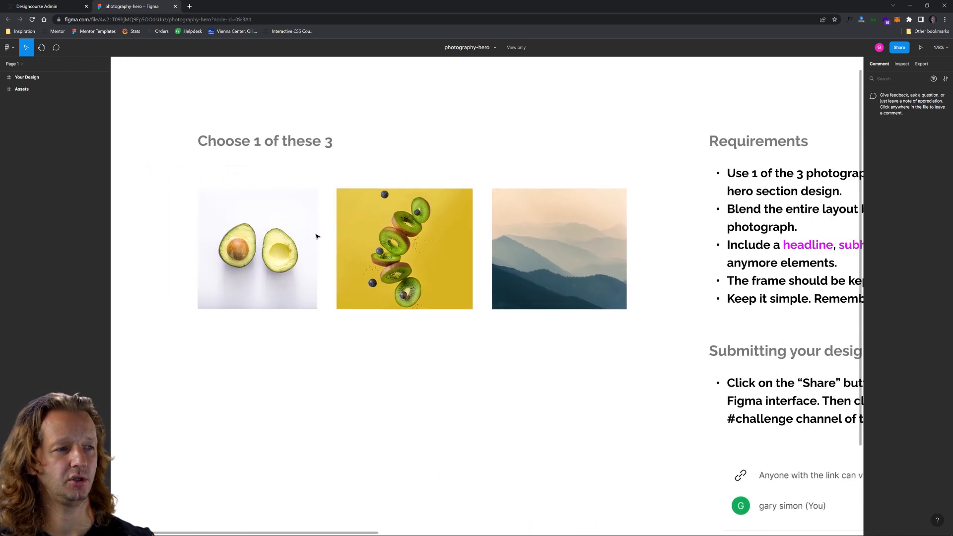
Zoom into the avocado hero submission's Assets frame to review the photo options and brief
left_click(262, 235)
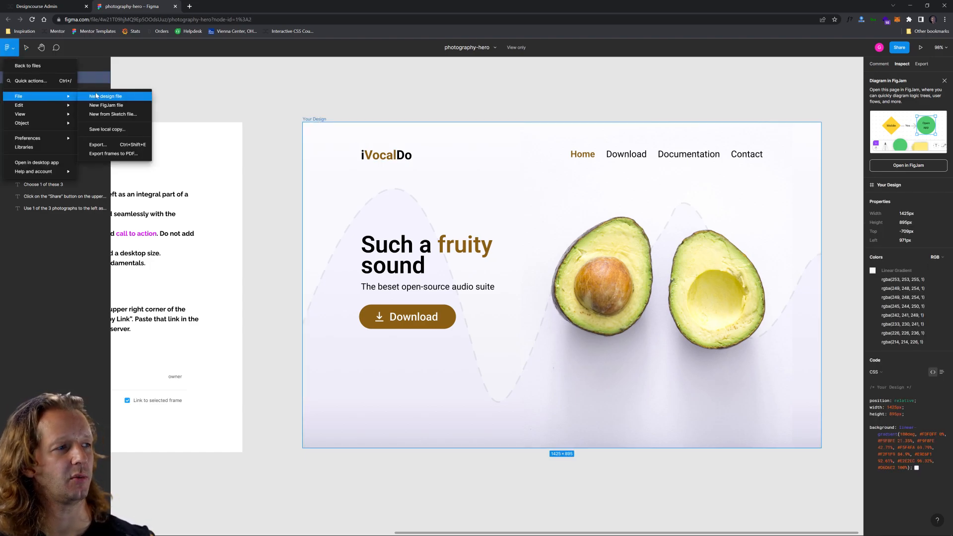
Create a new design file to hold the original iVocalDo hero beside a redesigned copy
left_click(105, 97)
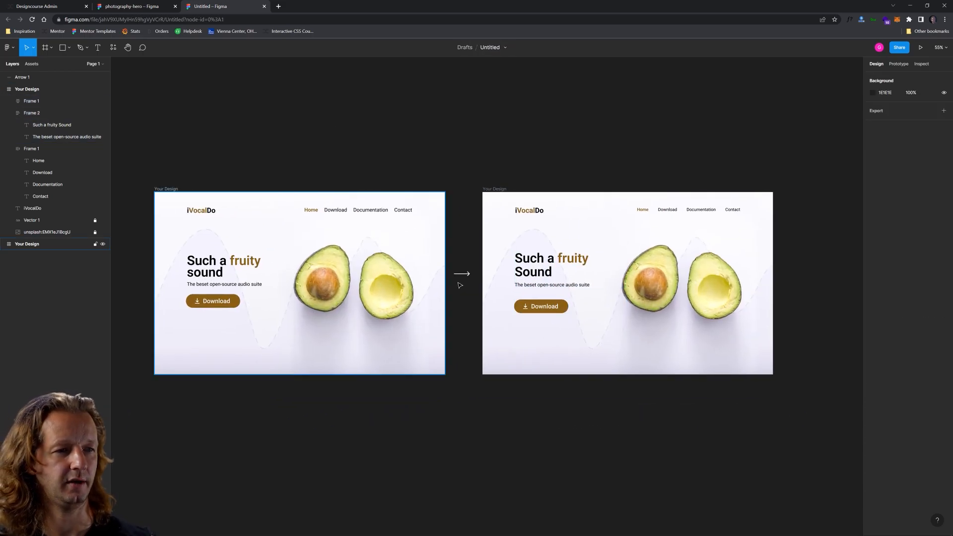
scroll("down", 3)
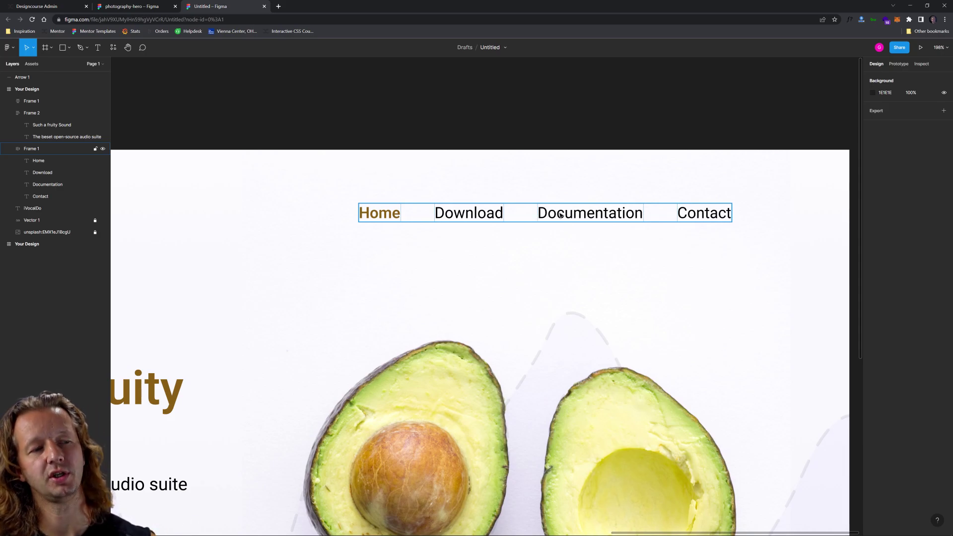
left_click(528, 274)
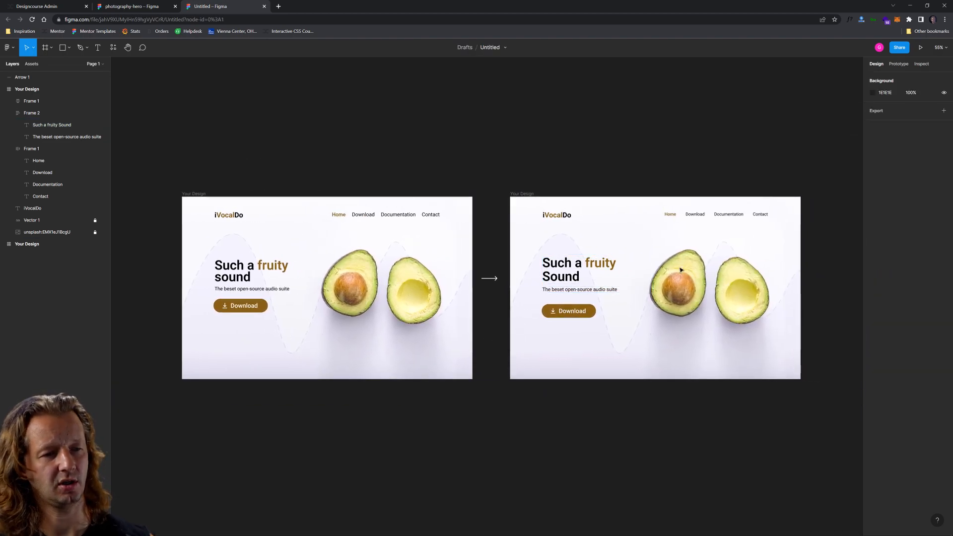
Post a comment above the redesign noting the increased headline line height
left_click(143, 47)
type("Great job! I decreased the font size in the nav items, which also added more white space between them.")
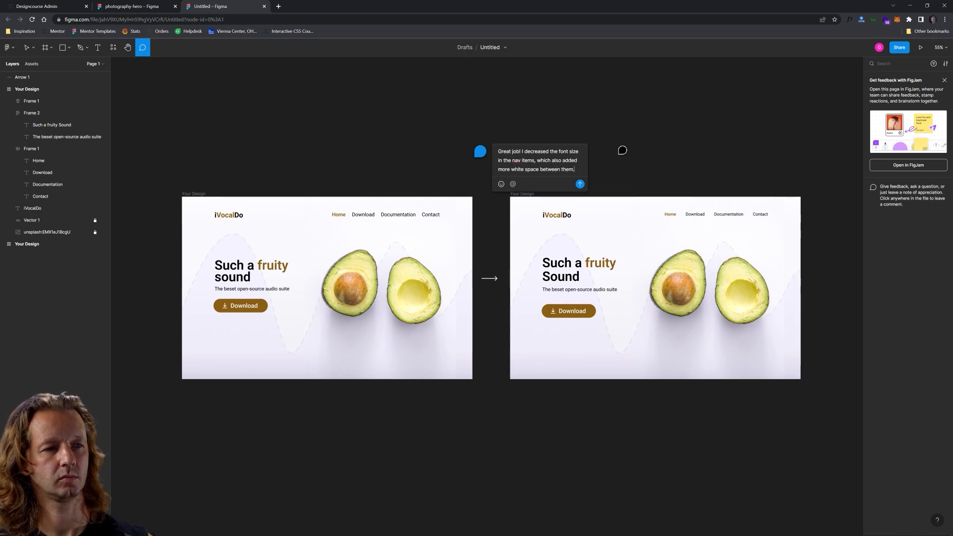
type("I also increased the line height on your")
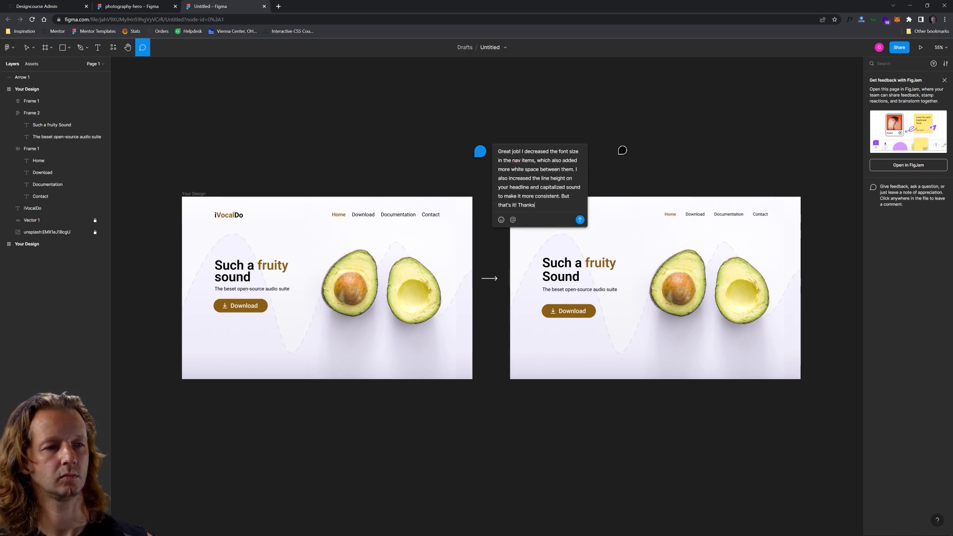
left_click(39, 6)
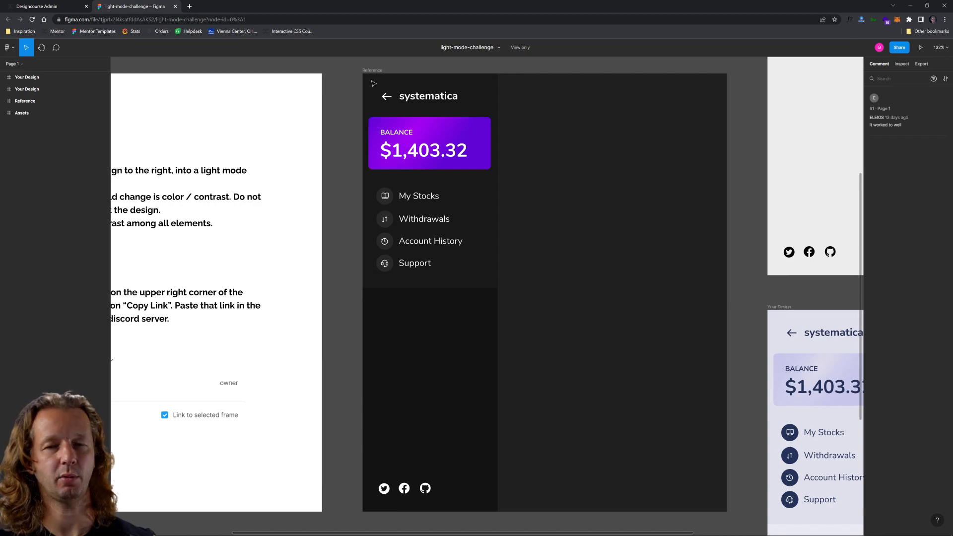
mouse_move(371, 73)
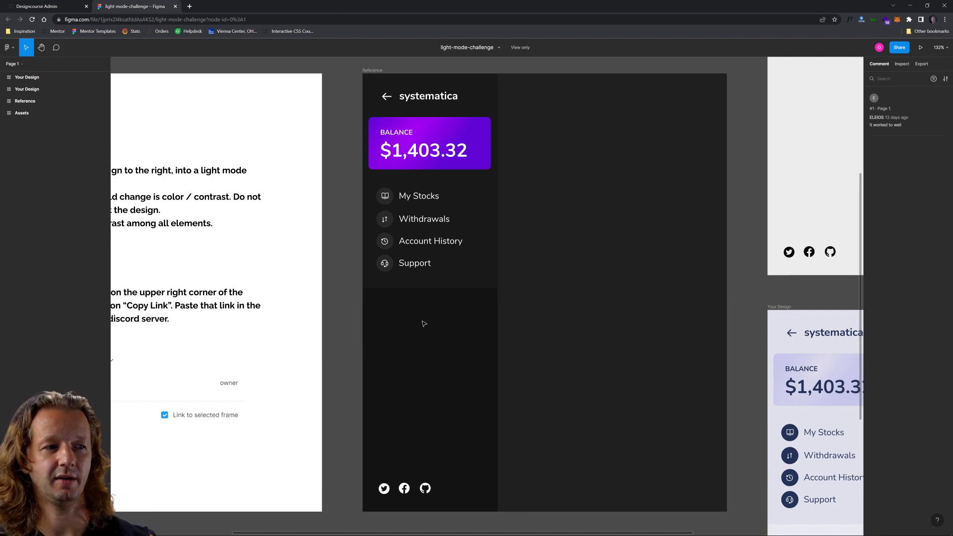
mouse_move(424, 338)
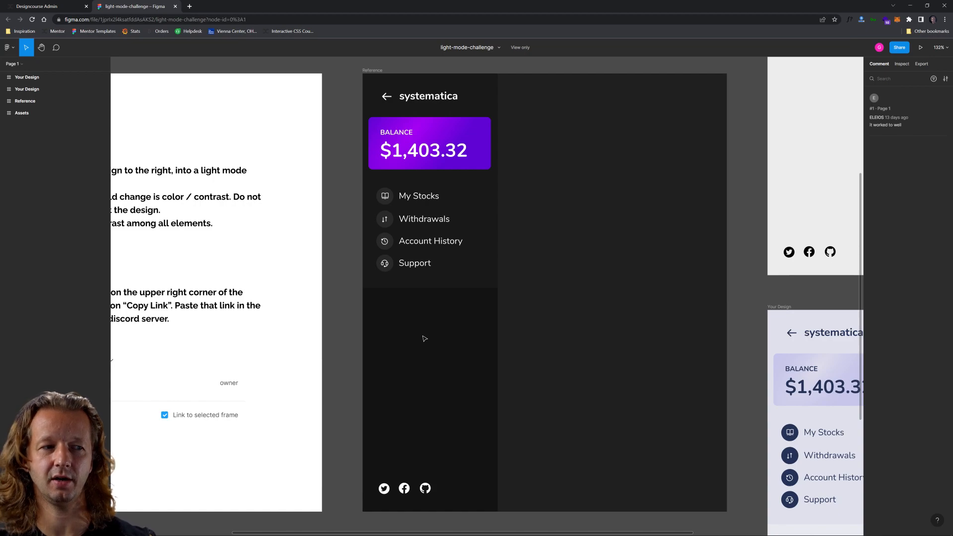
mouse_move(419, 336)
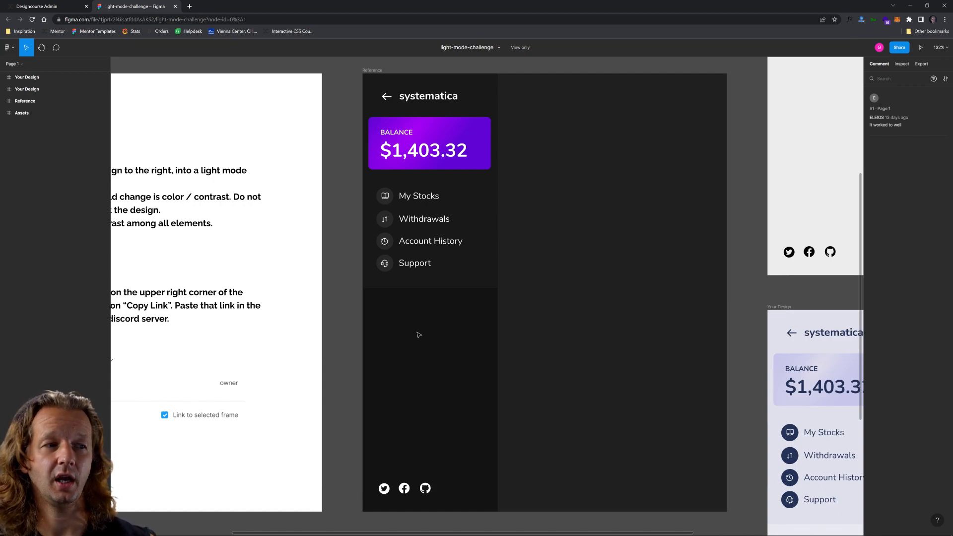
mouse_move(439, 342)
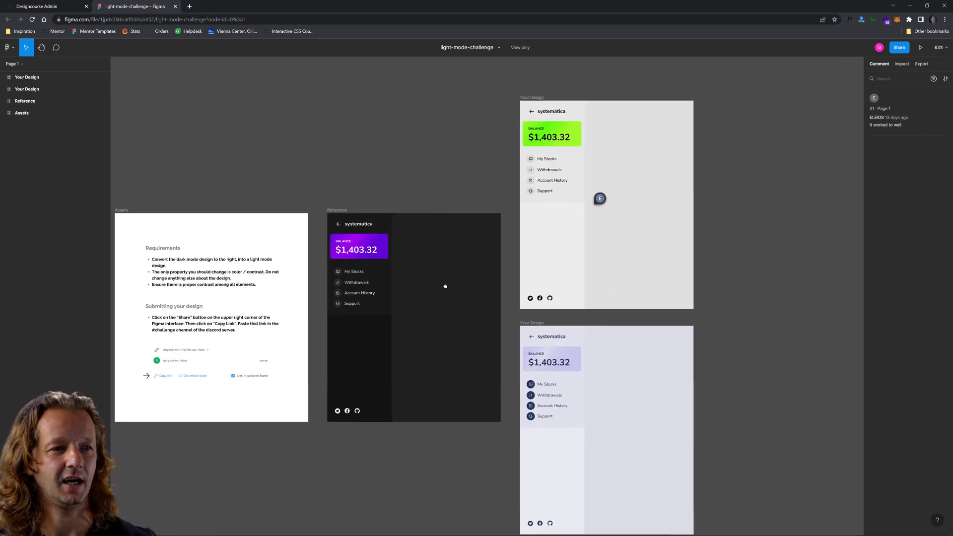
Pan and scroll across the green and lavender submissions against the dark reference, then reach the menu
left_click_drag(445, 286, 391, 272)
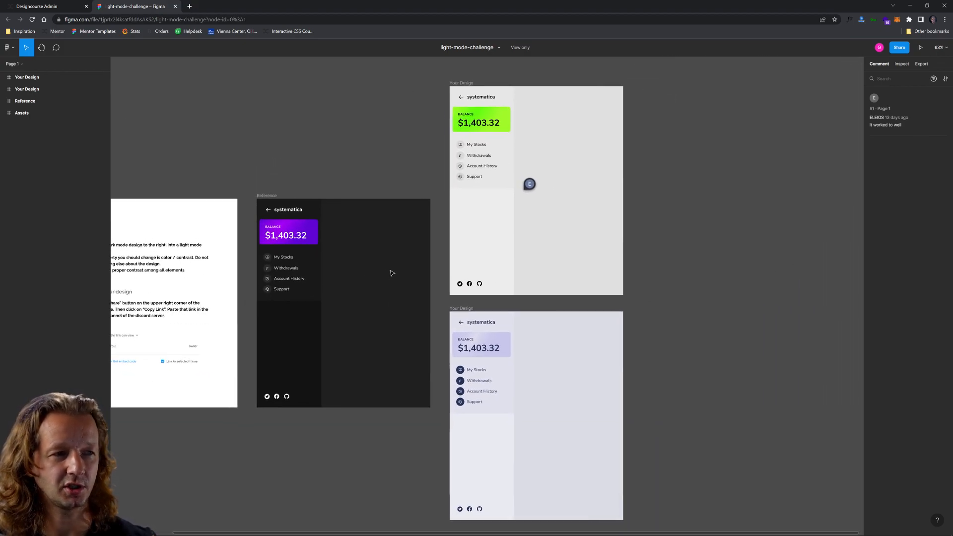
mouse_move(434, 139)
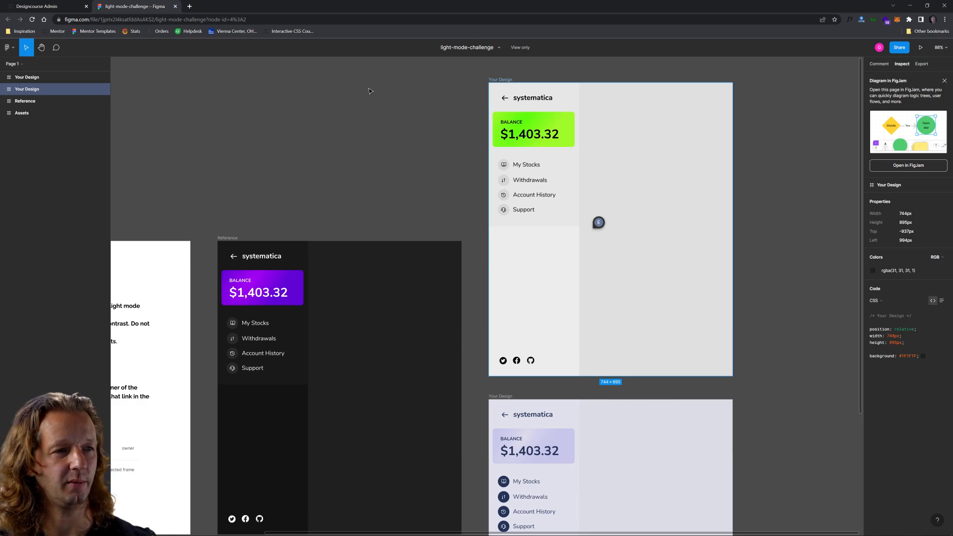
scroll("down", 3)
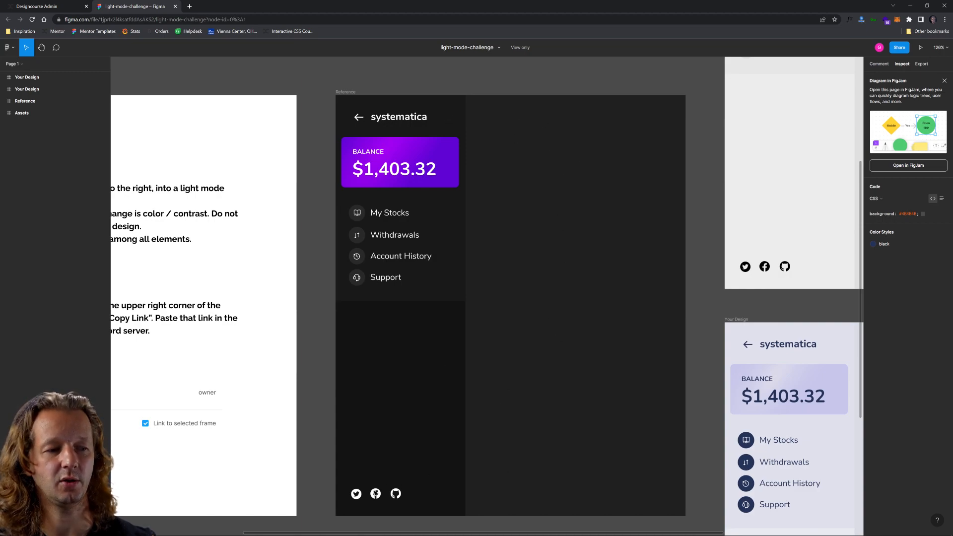
mouse_move(441, 345)
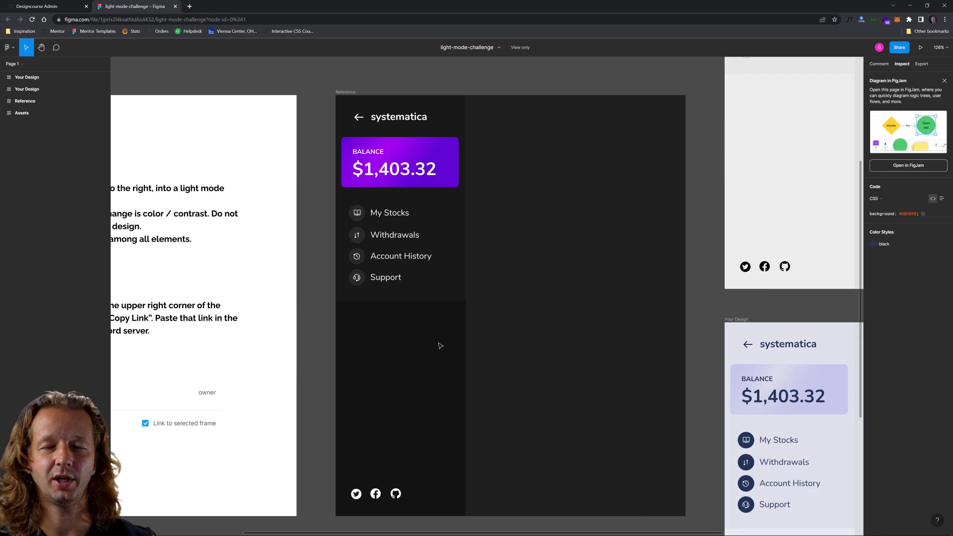
mouse_move(455, 335)
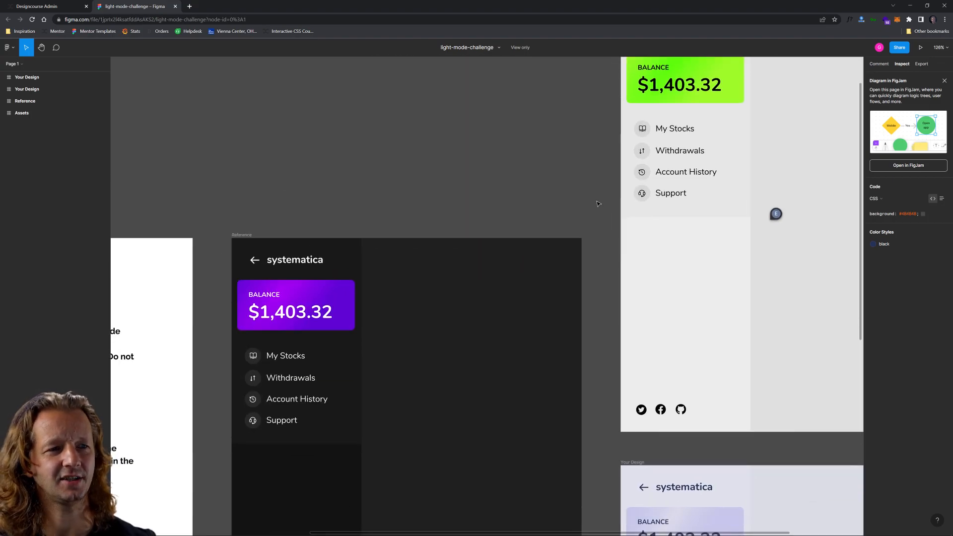
left_click(8, 47)
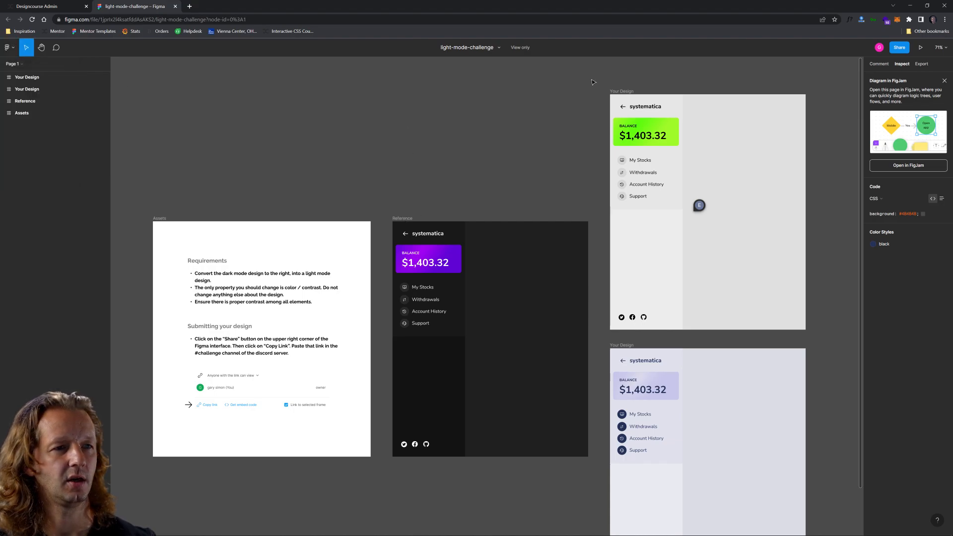
mouse_move(381, 188)
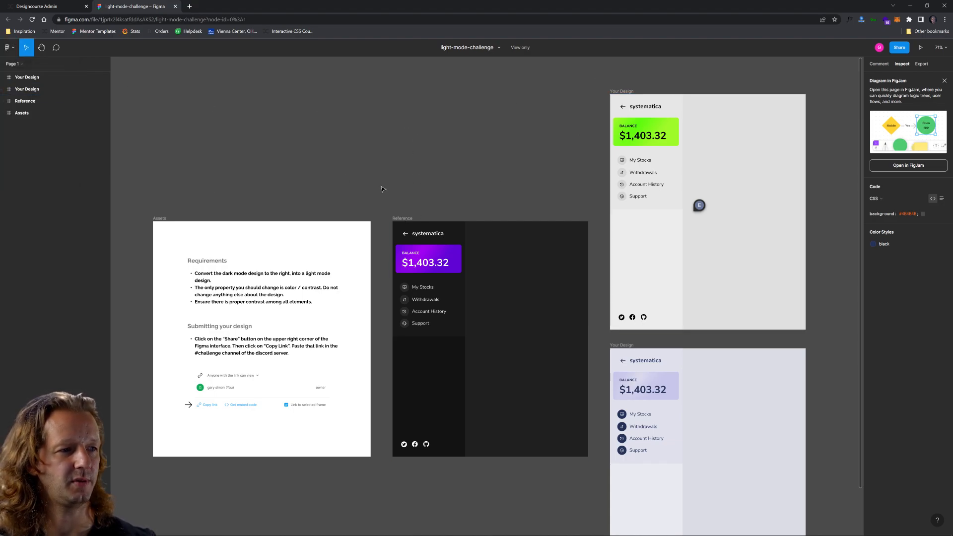
mouse_move(575, 141)
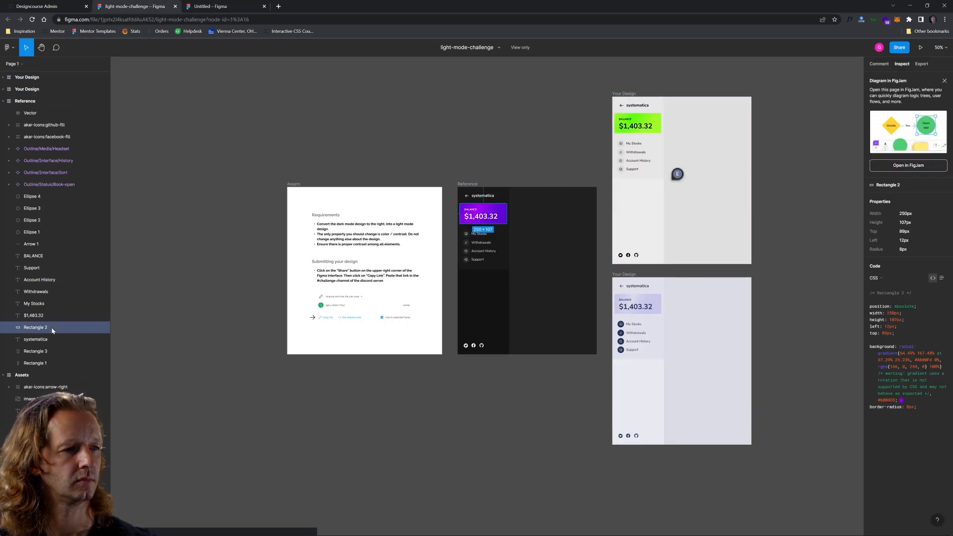
In the untitled draft, post the comment 'There's no reason to change the purple gradient card, as it's neutral'
left_click(229, 6)
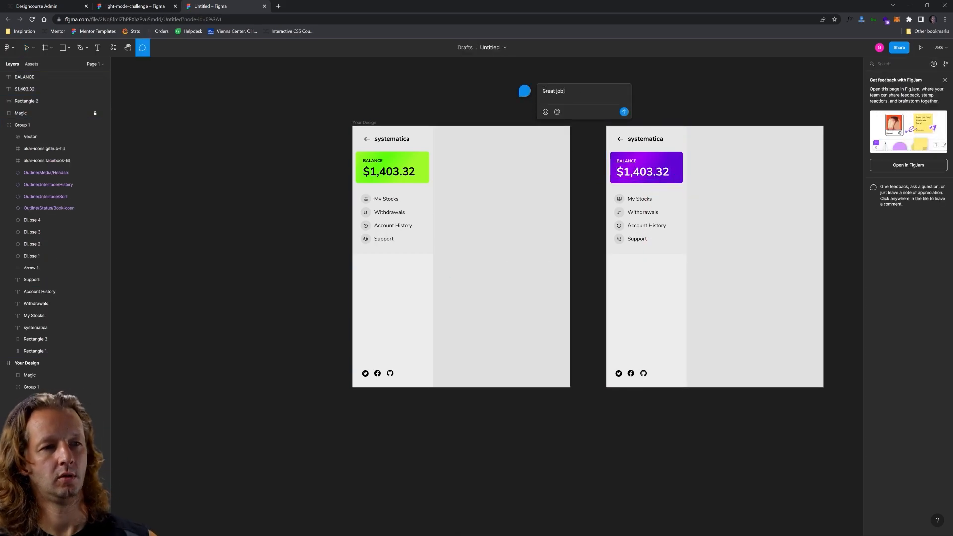
type("There's no reason to change the purple gradient card, as it's neutral")
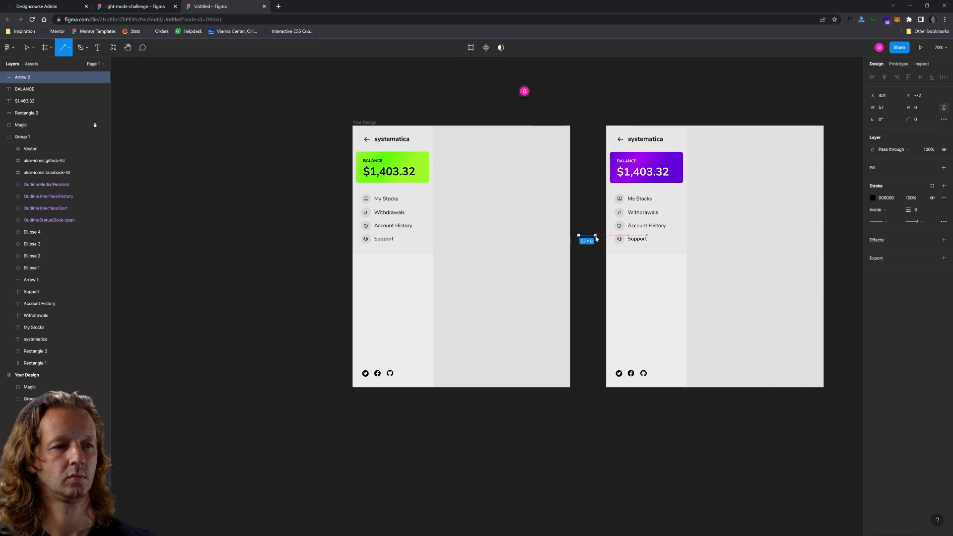
left_click(36, 6)
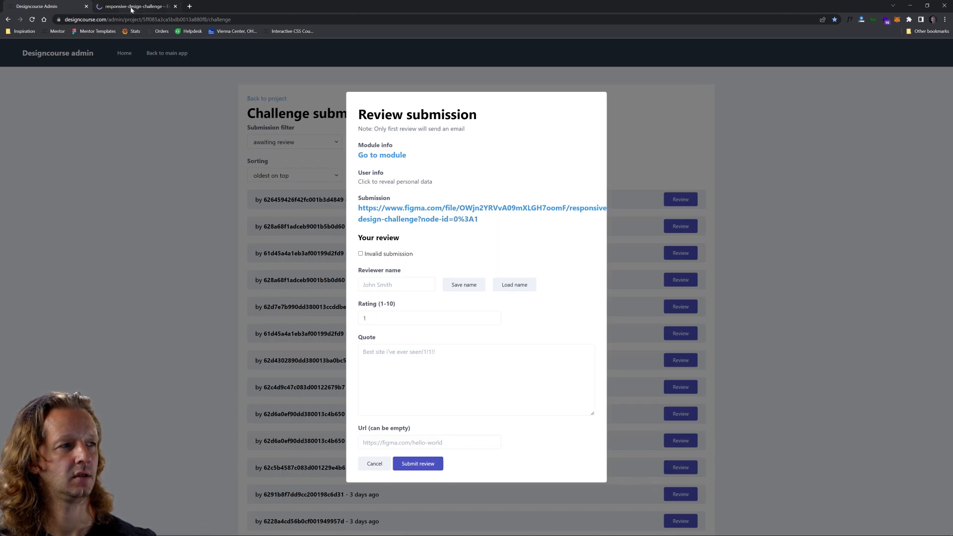
Open the submitted responsive design Figma file from the review dialog
left_click(131, 6)
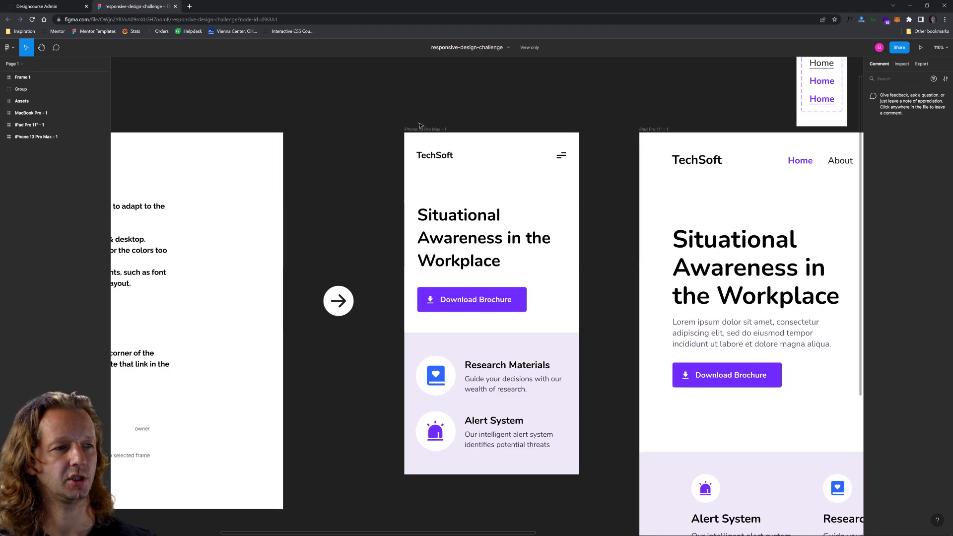
left_click(902, 63)
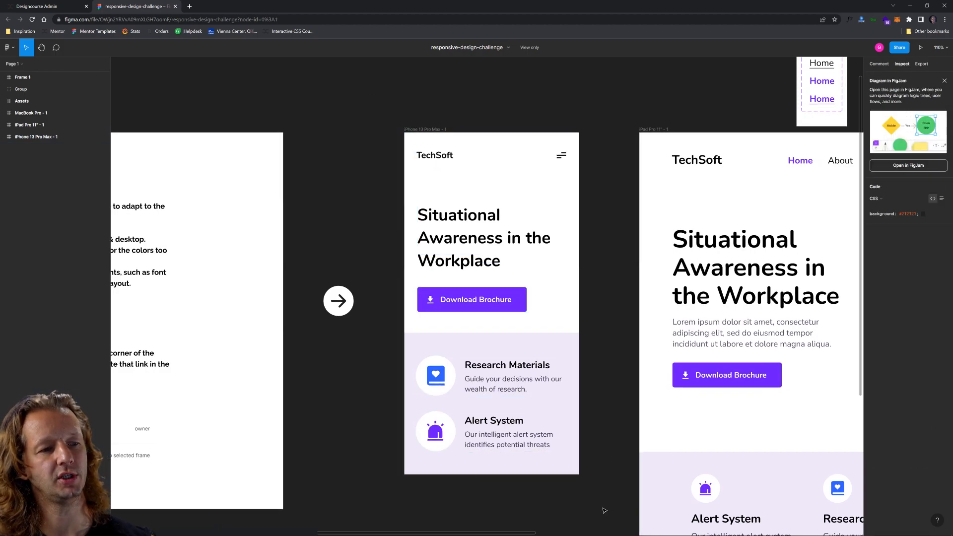
mouse_move(589, 126)
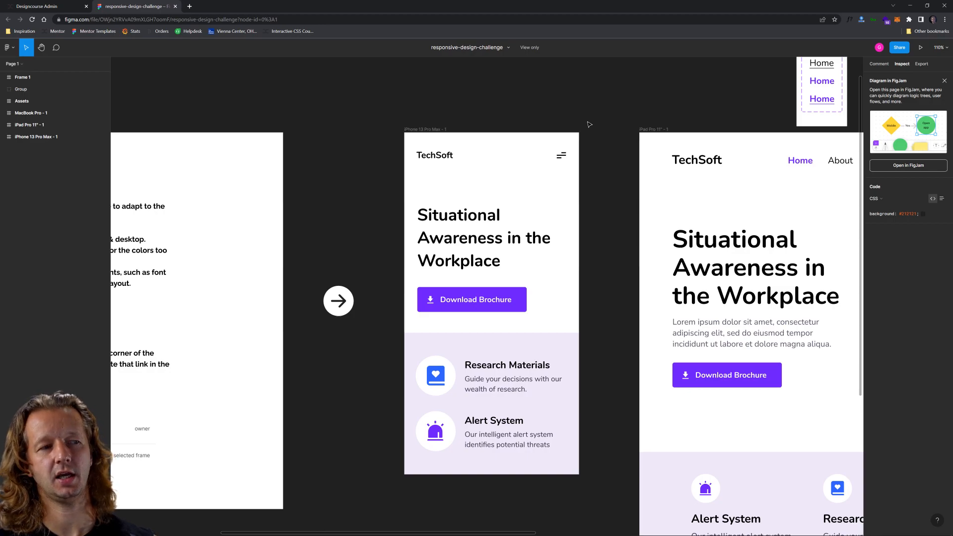
mouse_move(441, 127)
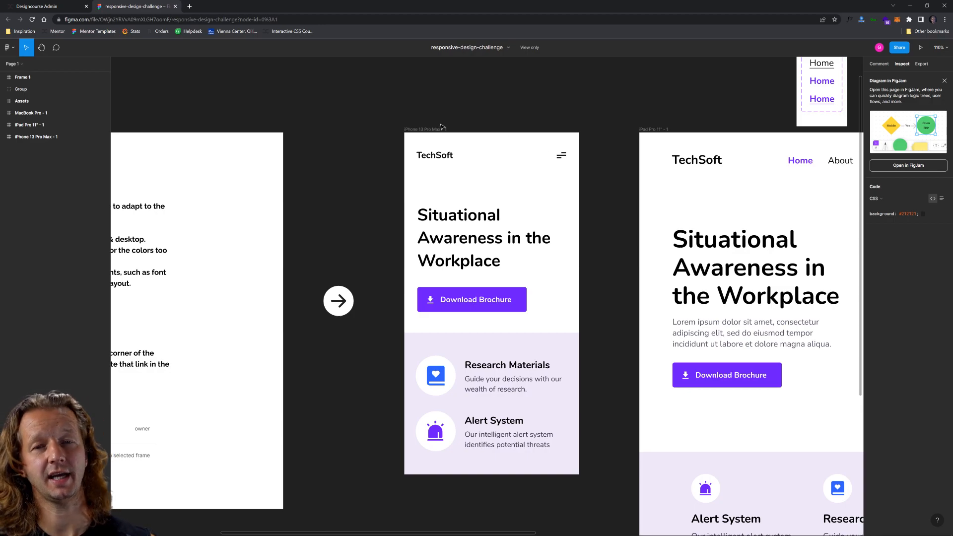
left_click(425, 129)
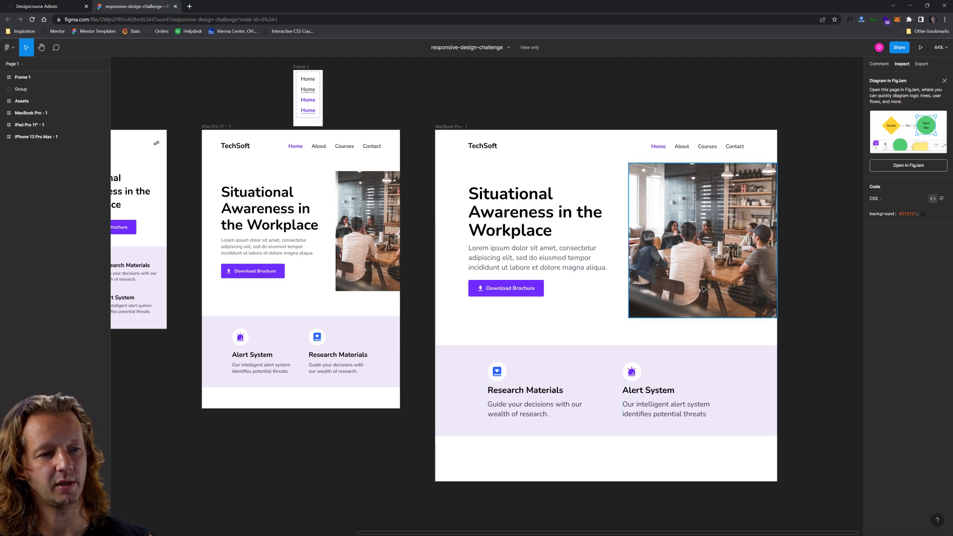
mouse_move(730, 297)
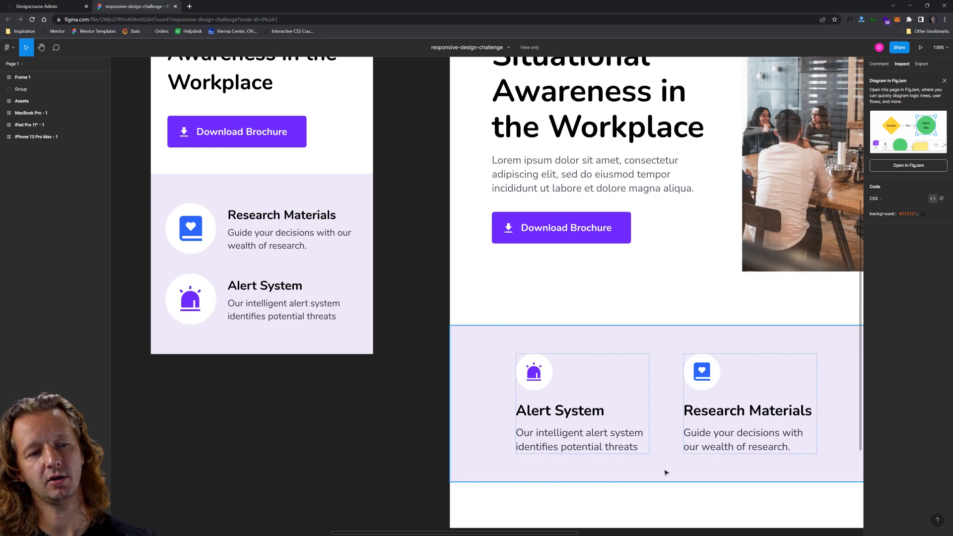
mouse_move(675, 465)
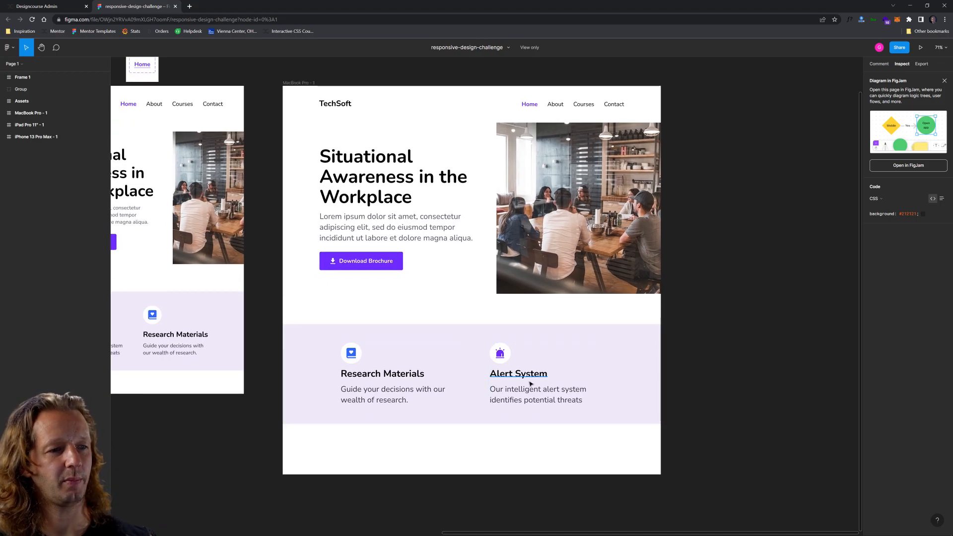
left_click(537, 394)
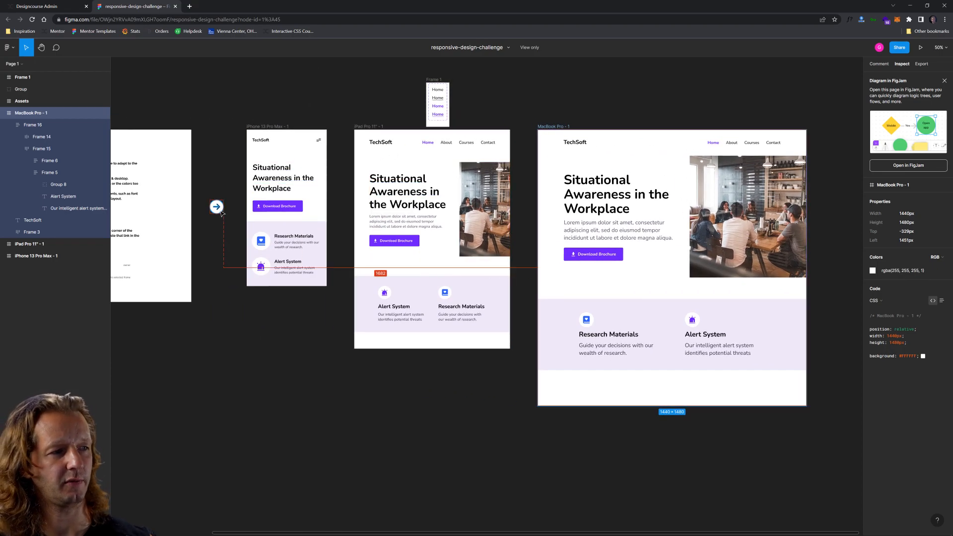
Create a new design file and select the feature band of the duplicated TechSoft layout
left_click(8, 47)
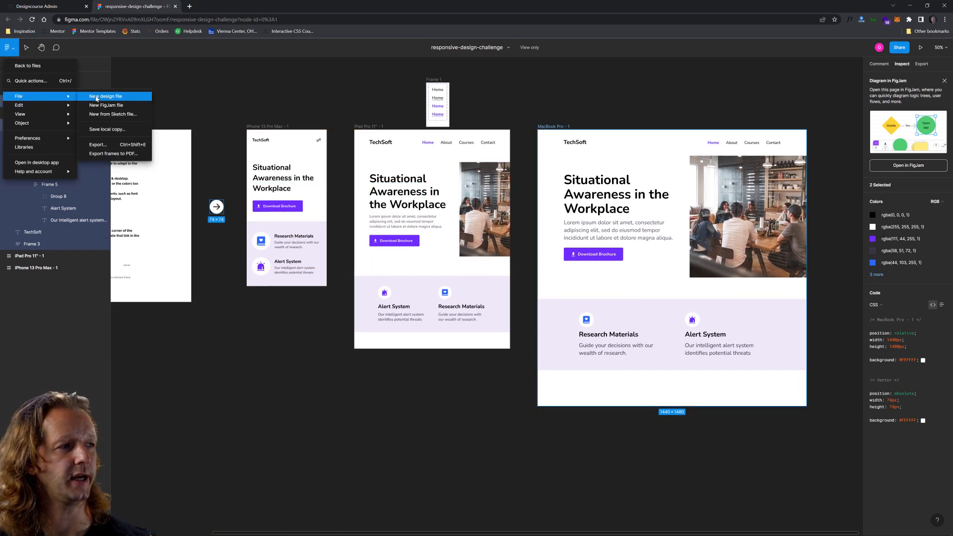
left_click(104, 96)
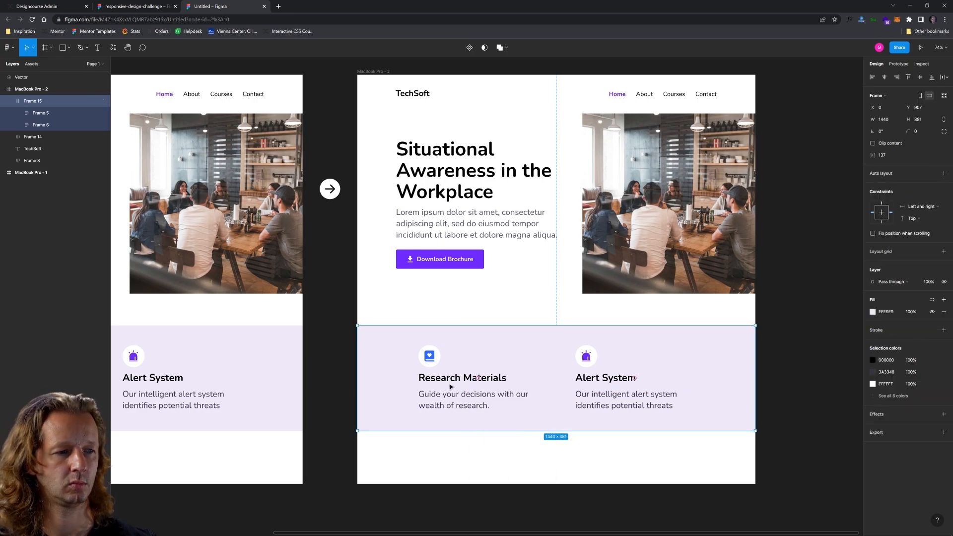
left_click(624, 397)
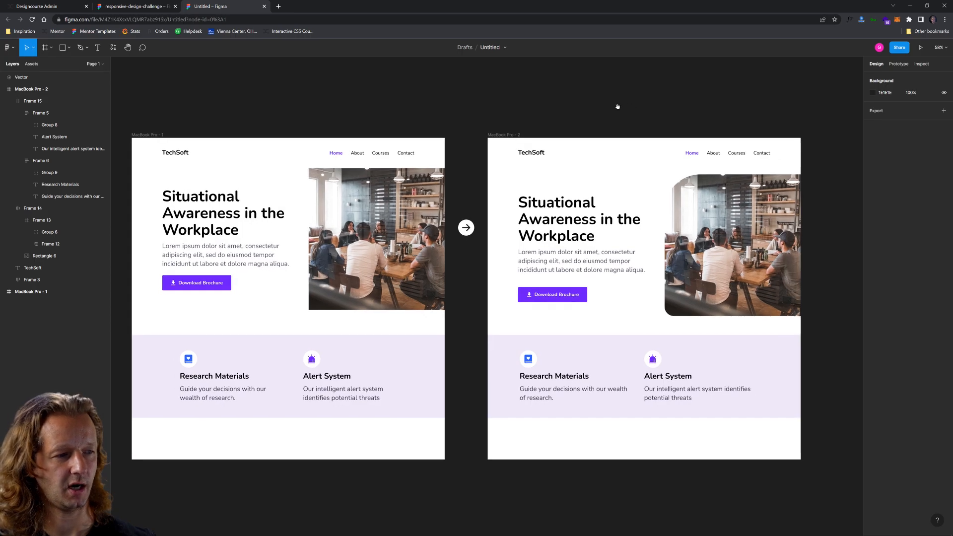
Finish inspecting the layout comparison and scroll the challenge submissions list
left_click(552, 294)
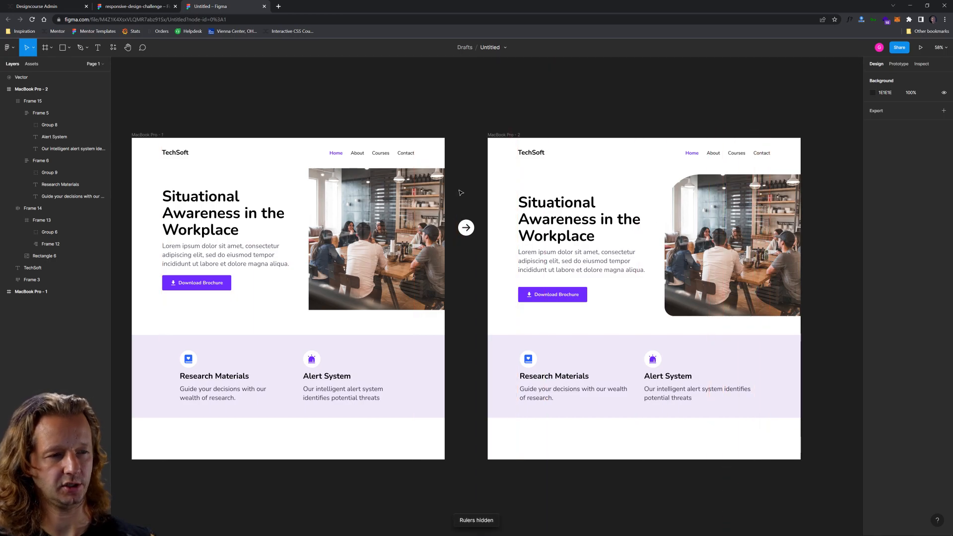
scroll("down", 3)
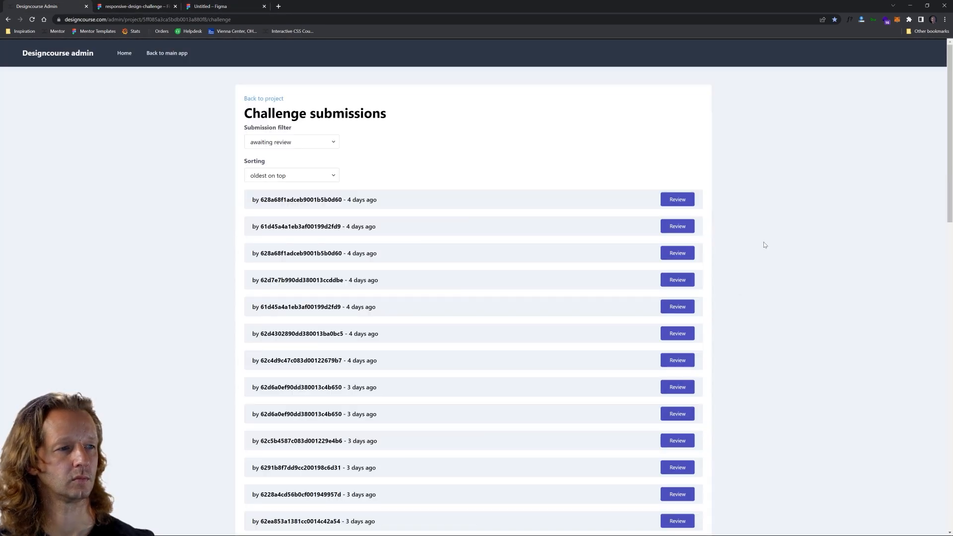
mouse_move(810, 228)
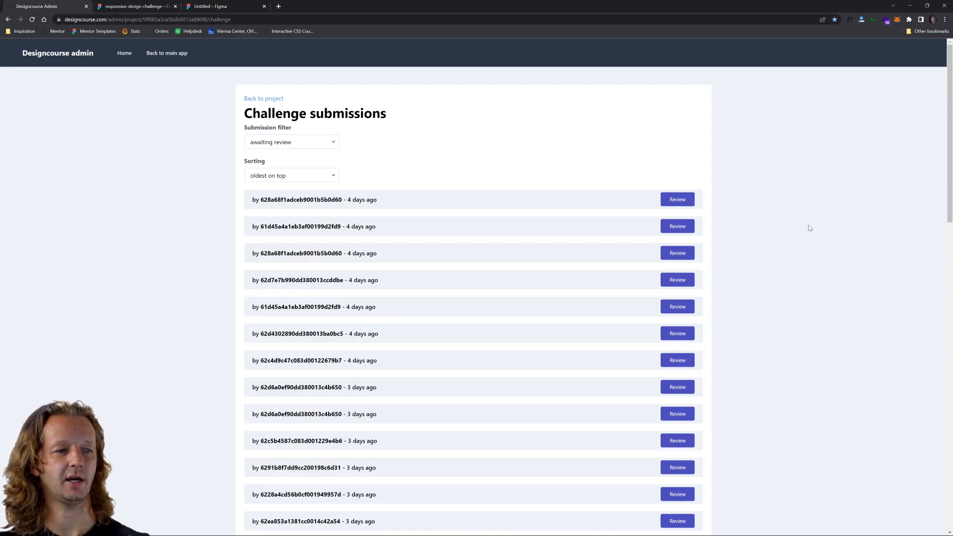